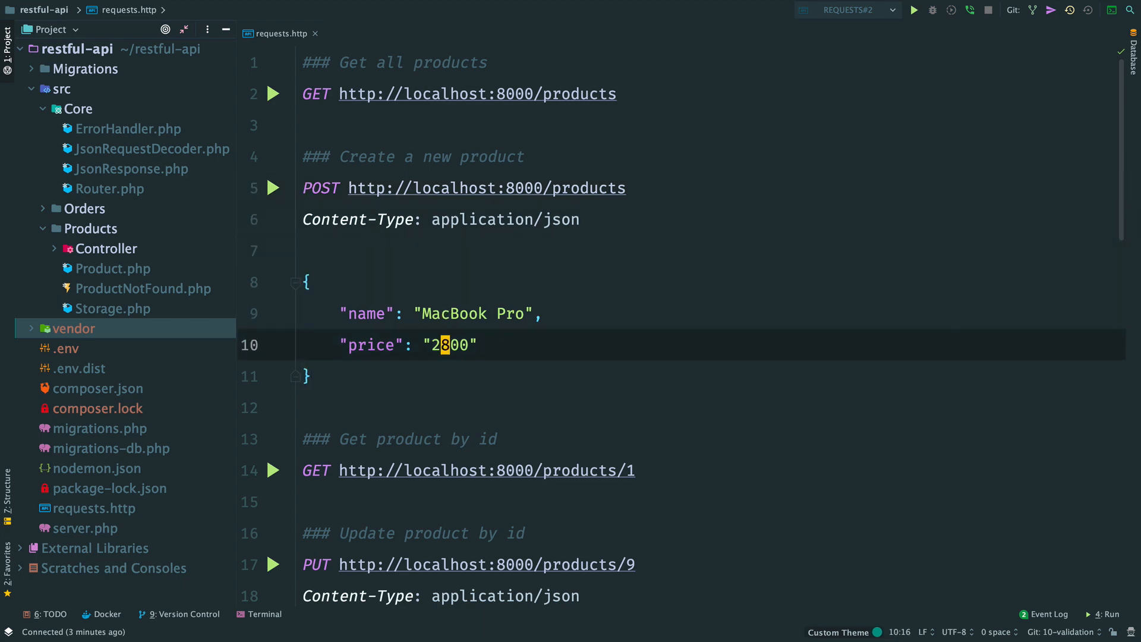
Clear the price value, try 'Hi', then send the create-product request without a price.
key("Delete")
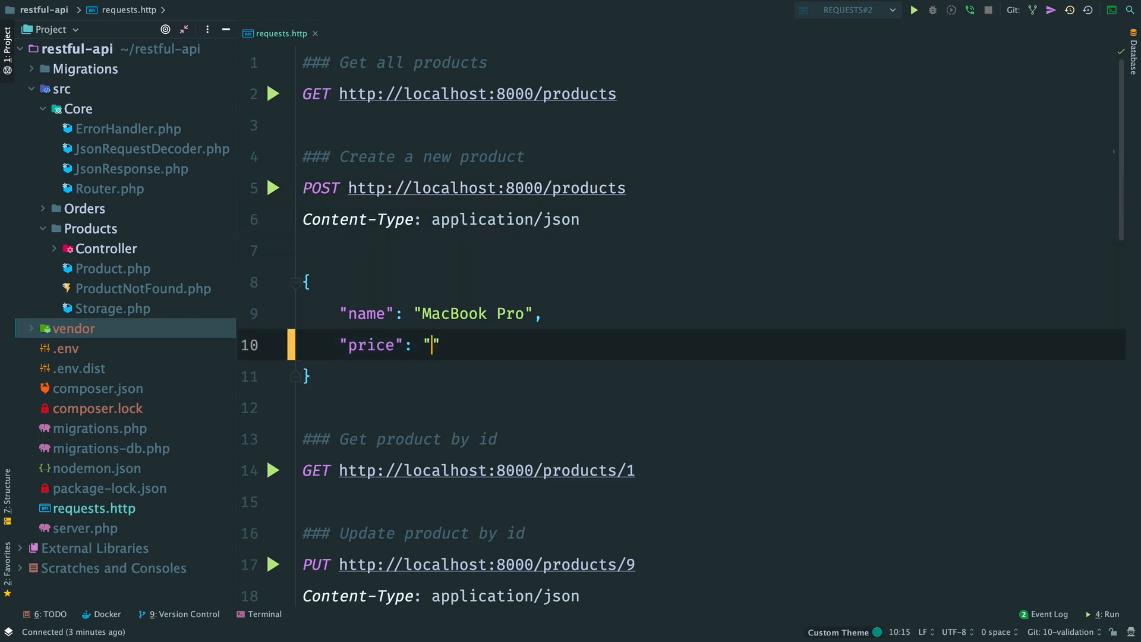
type("Hi")
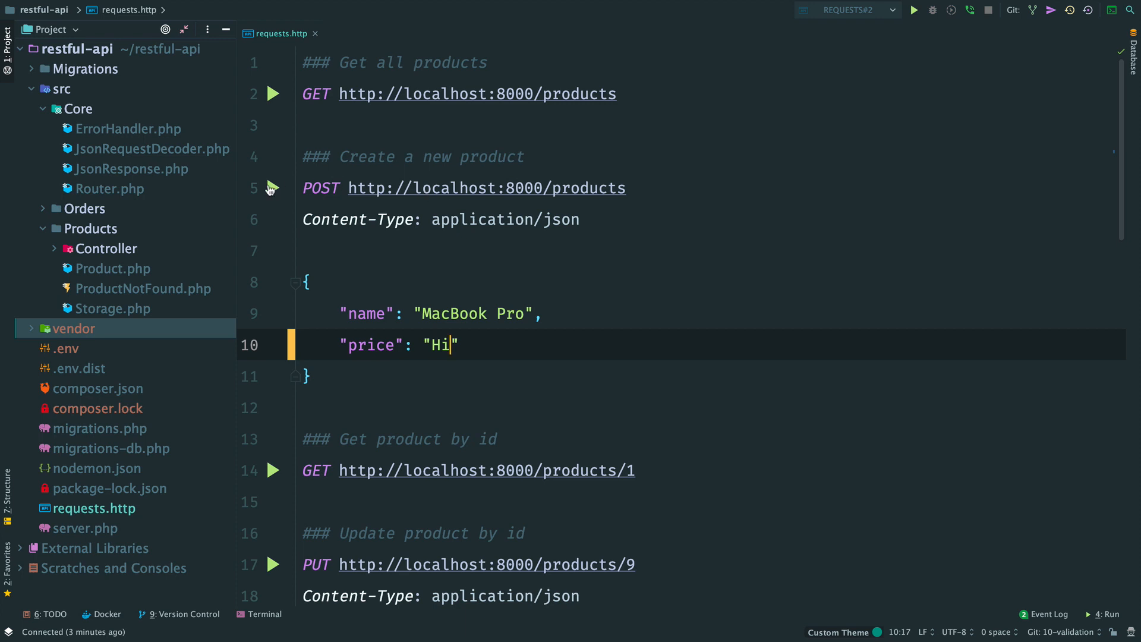
left_click(273, 187)
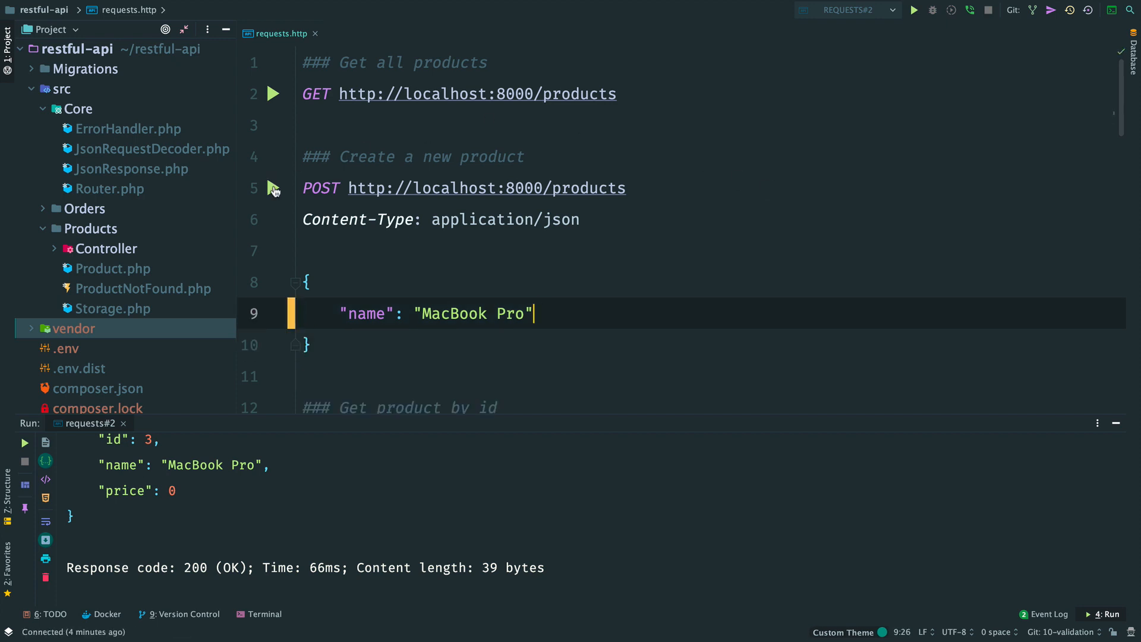
Open a local terminal session in the restful-api project.
left_click(273, 188)
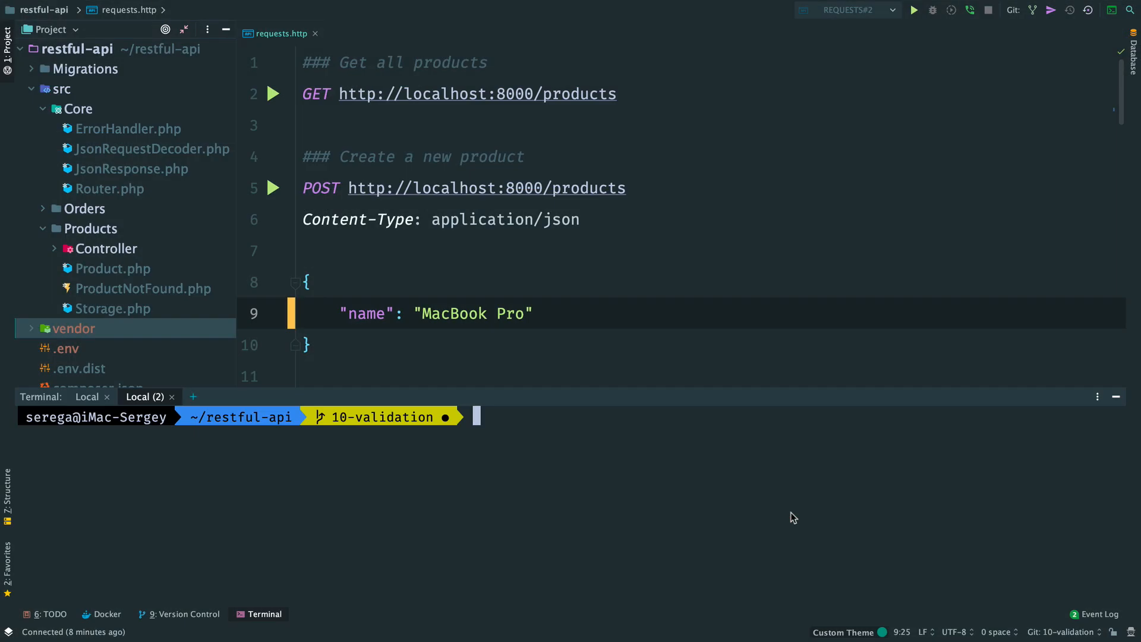
Run the composer require command in the terminal.
type("composer r")
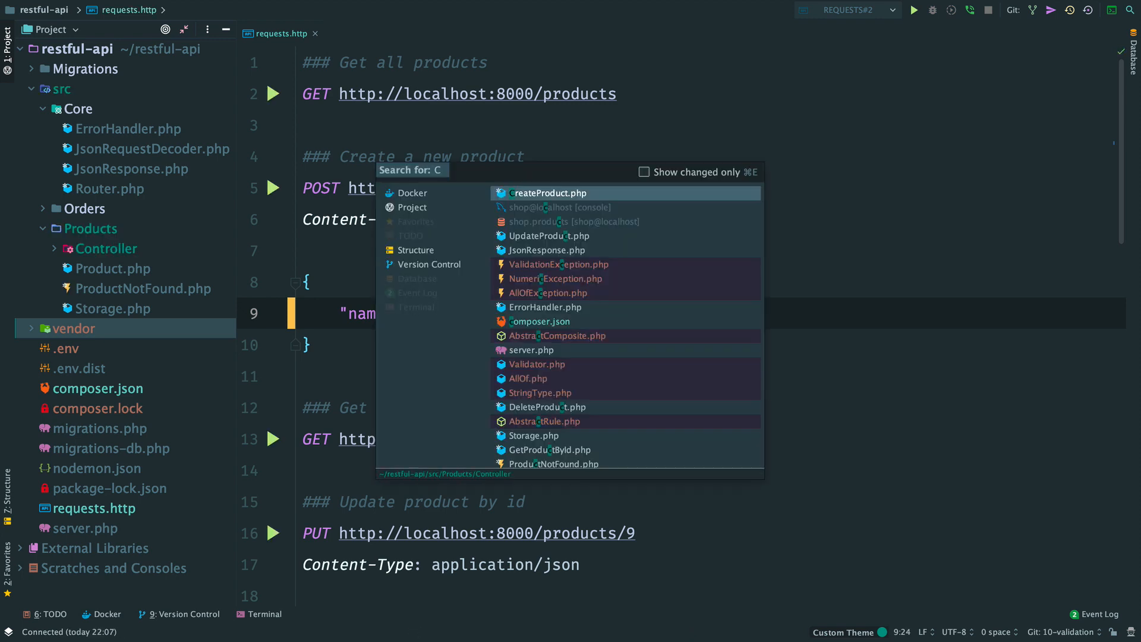
Define $nameValidator as Validator::key('name', allOf(notBlank(), stringType()))->setName('name') in CreateProduct.
left_click(546, 193)
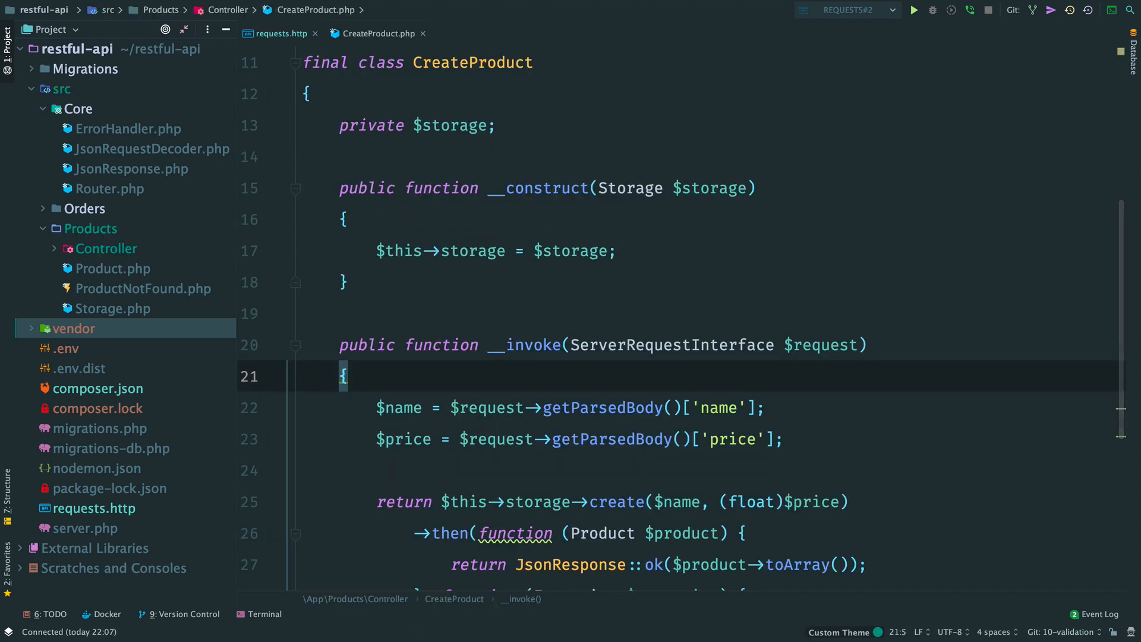
type("$na")
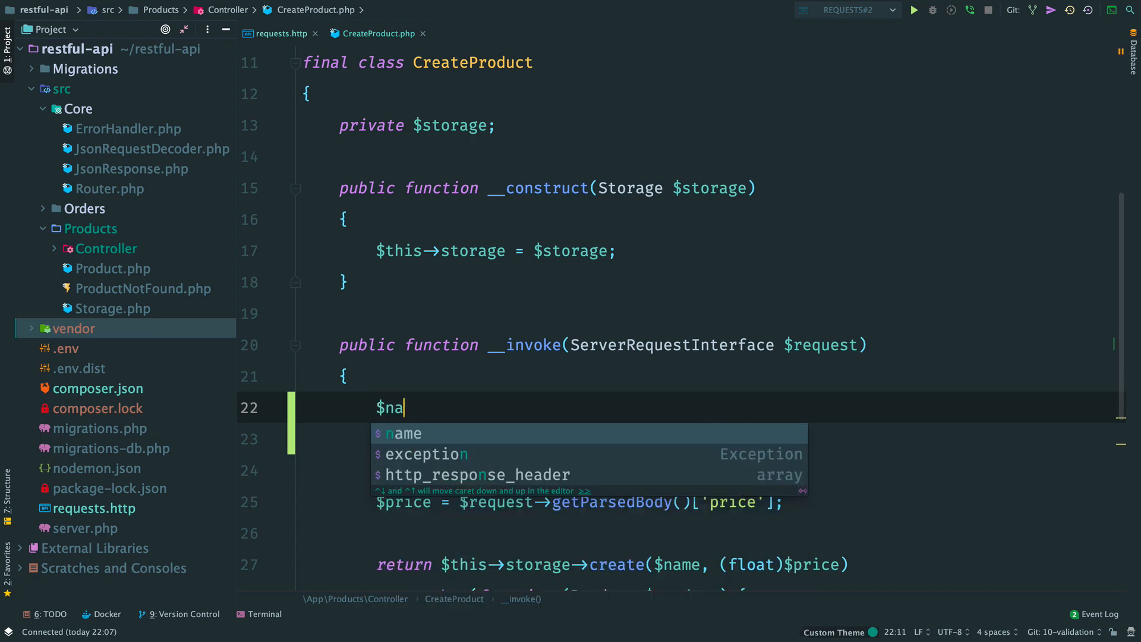
type("meValidator =")
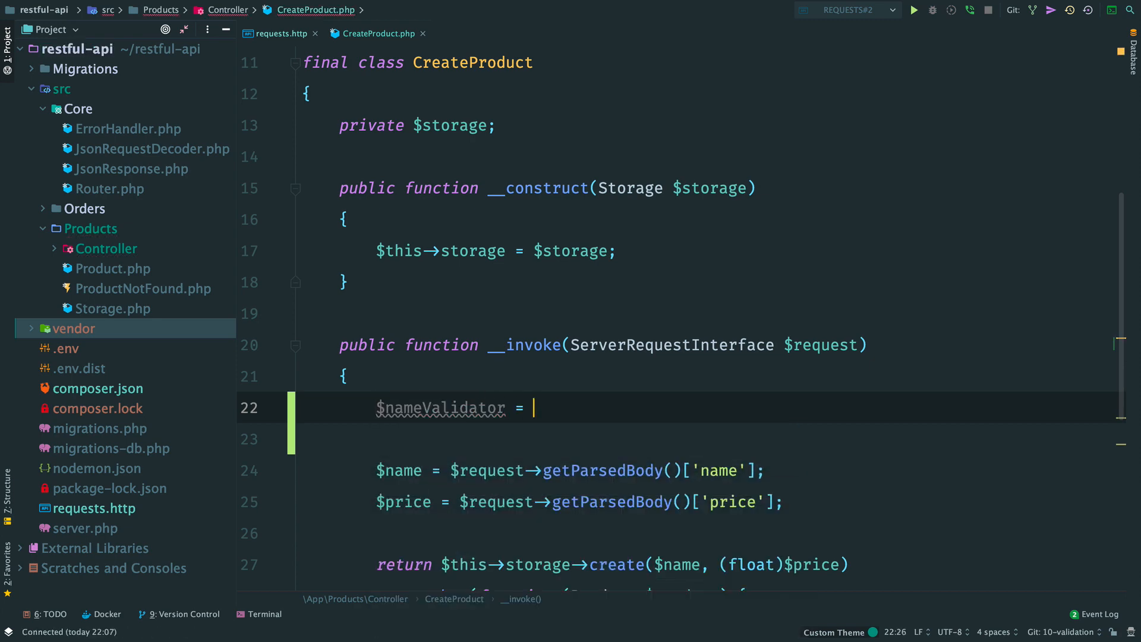
type("Validator::key(")
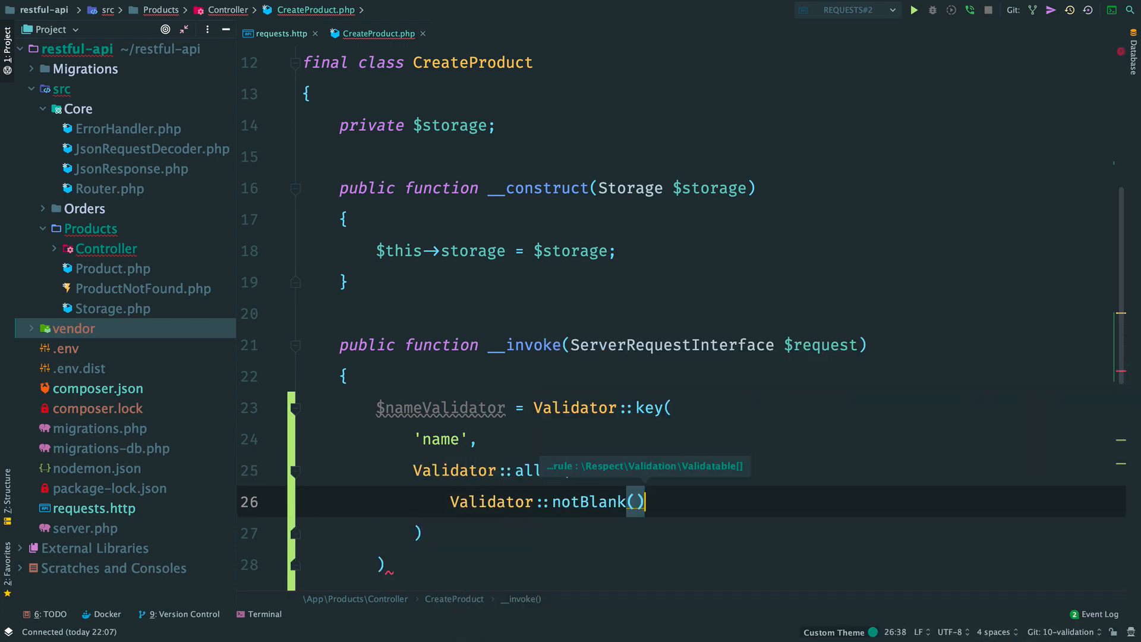
type("Validator::stringType(")
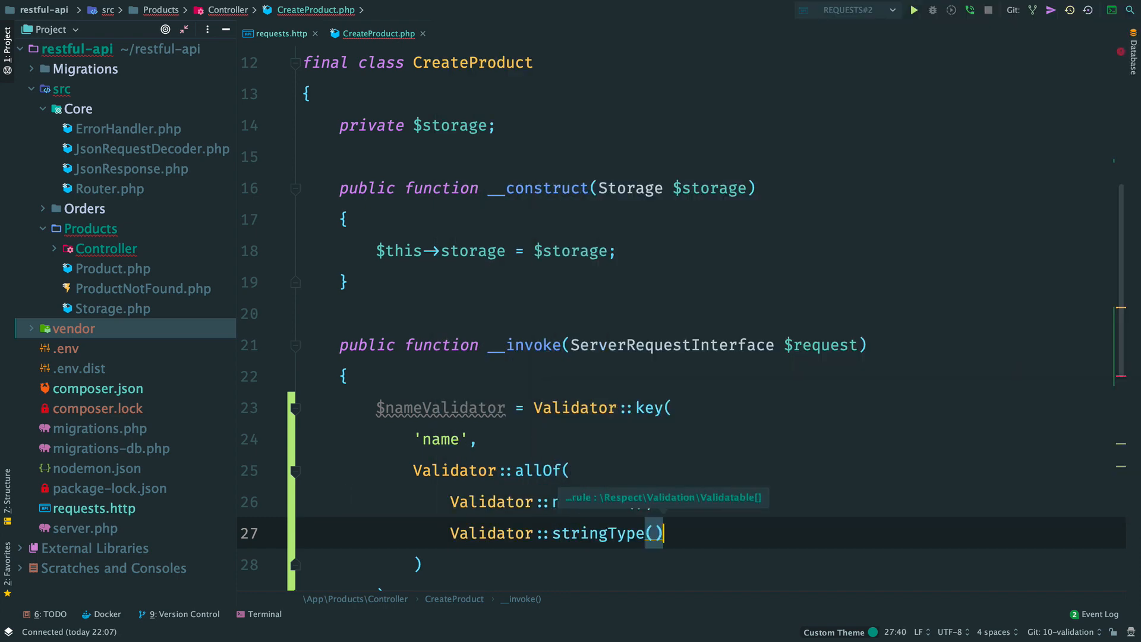
type("->setName('name');")
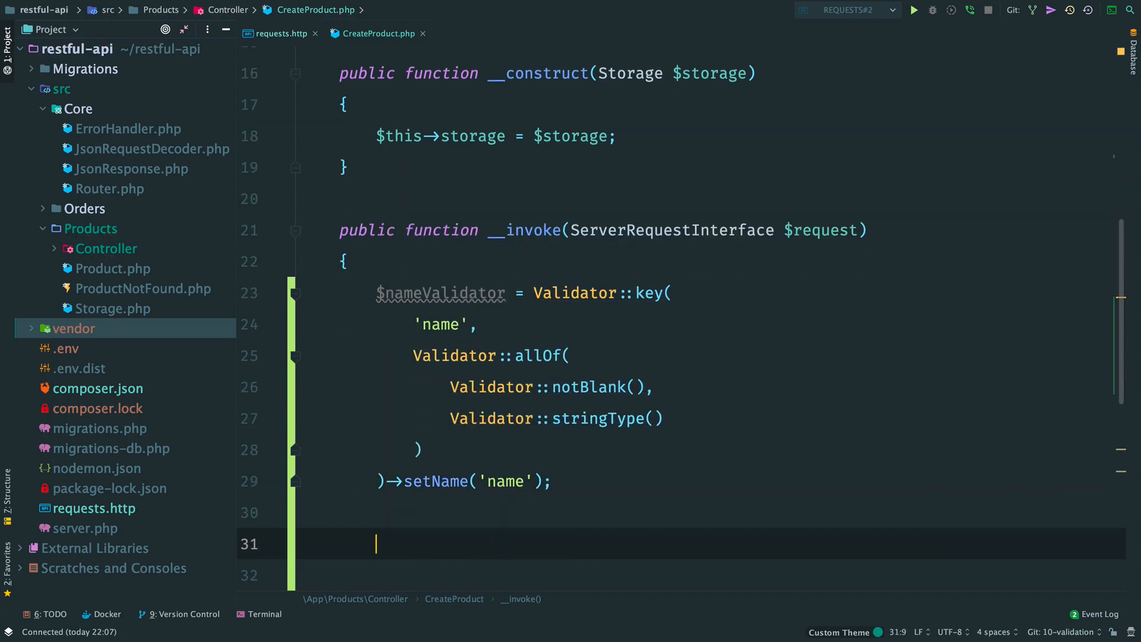
Define $priceValidator as Validator::key('price', allOf(notBlank(), numeric(), positive()))->setName('price').
type("$priceVal")
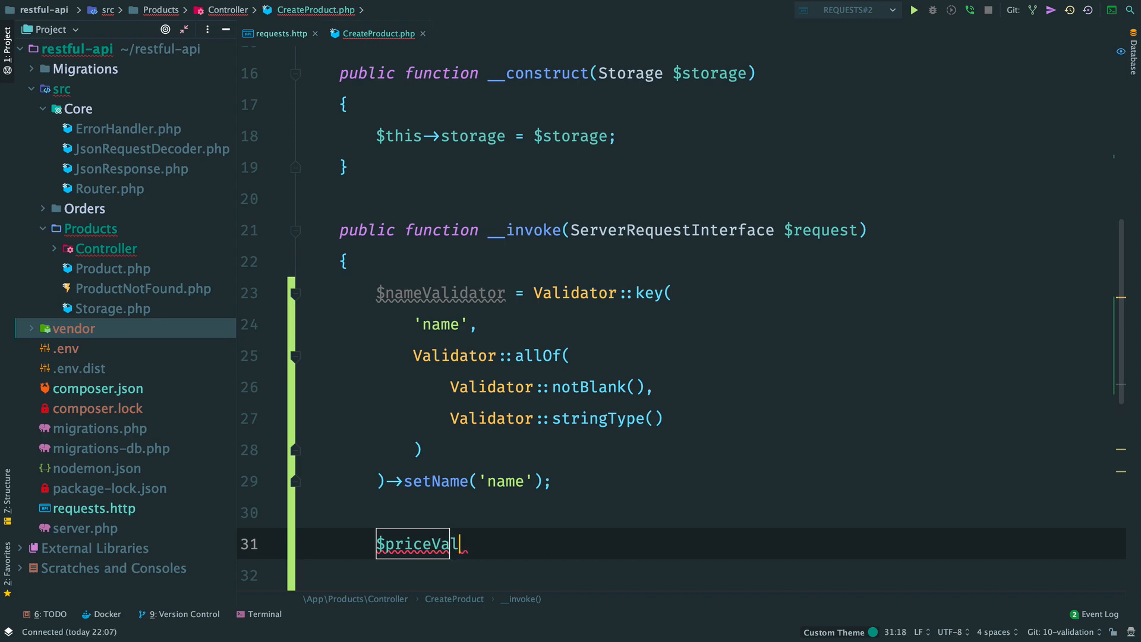
type("idator = Va")
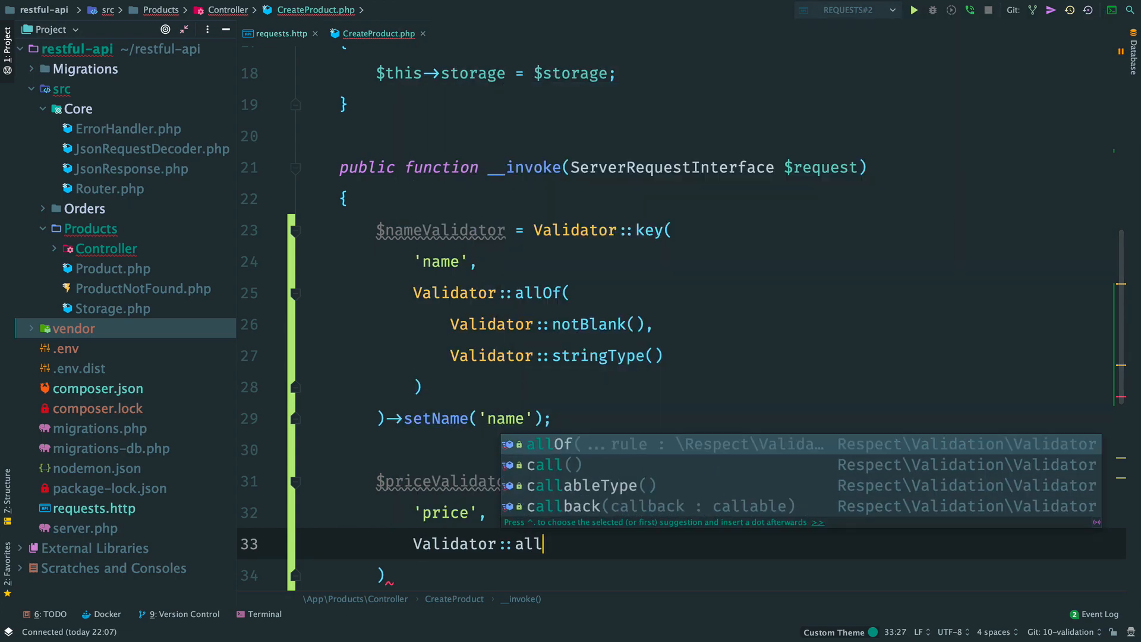
type("no")
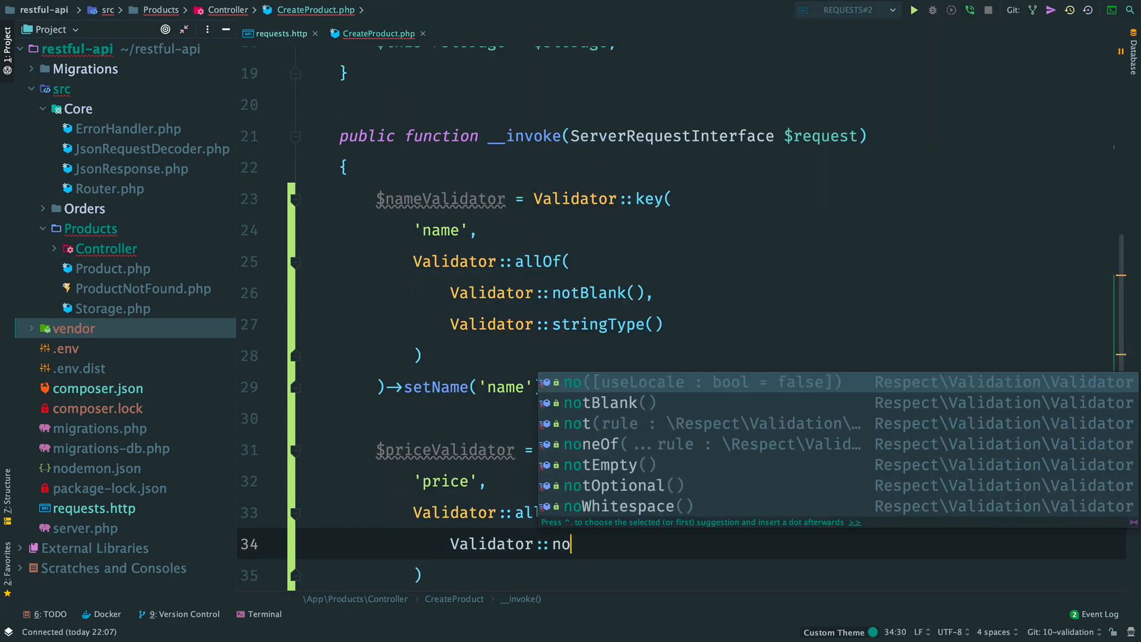
type("u")
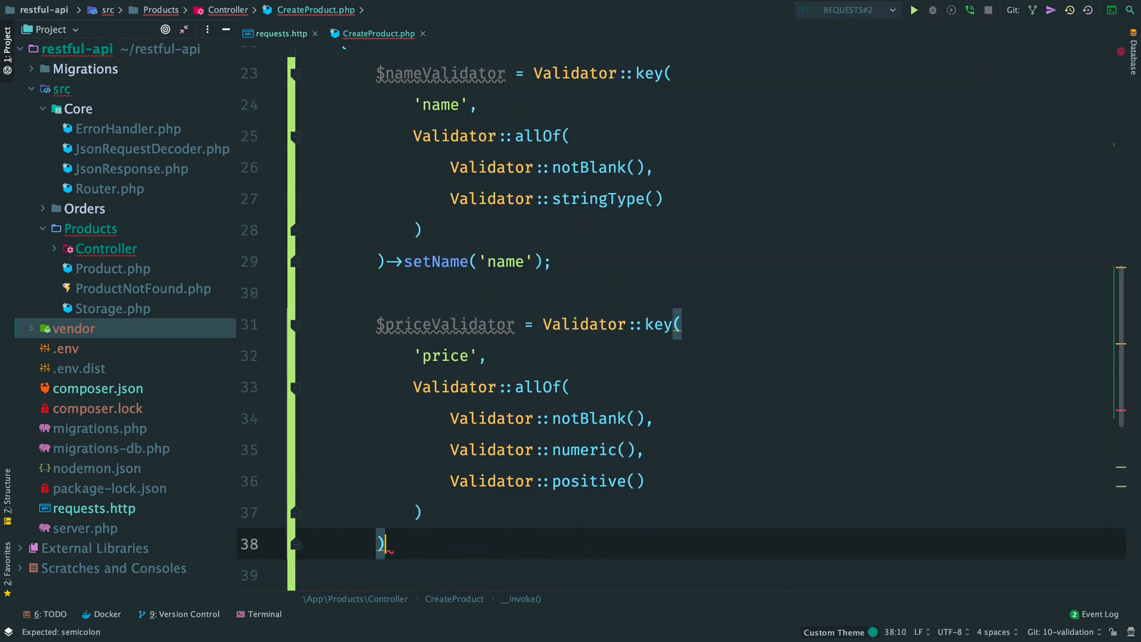
type("->setName('price');")
type("Validator::")
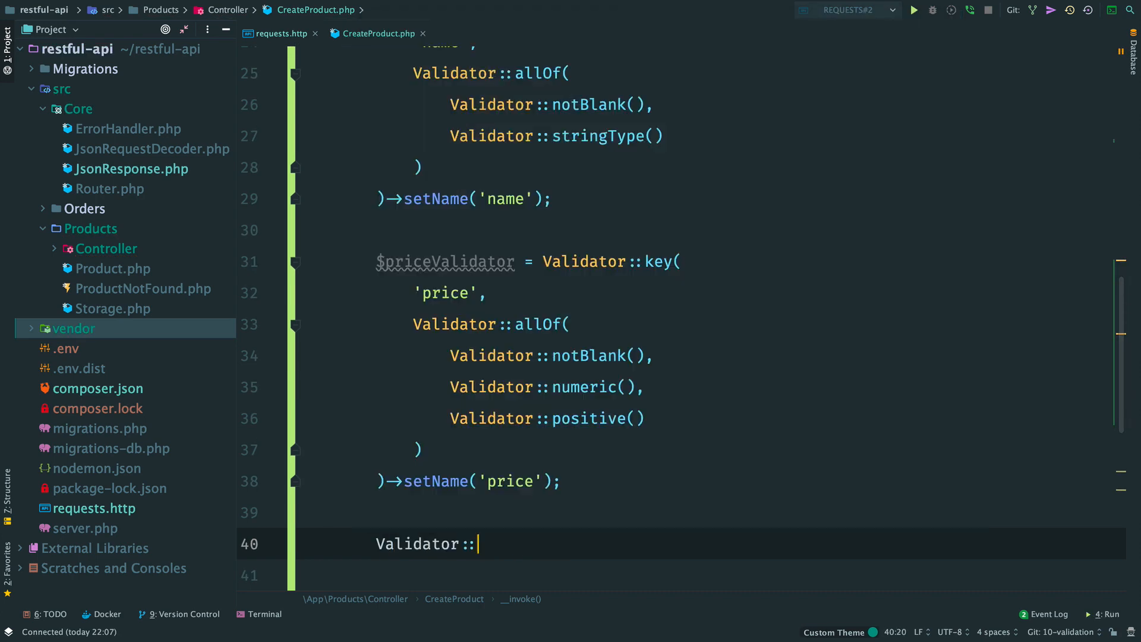
Assert allOf both validators on $request->getParsedBody() in a try block catching NestedValidationException.
type("allOf($nameValidator, $priceValidator")
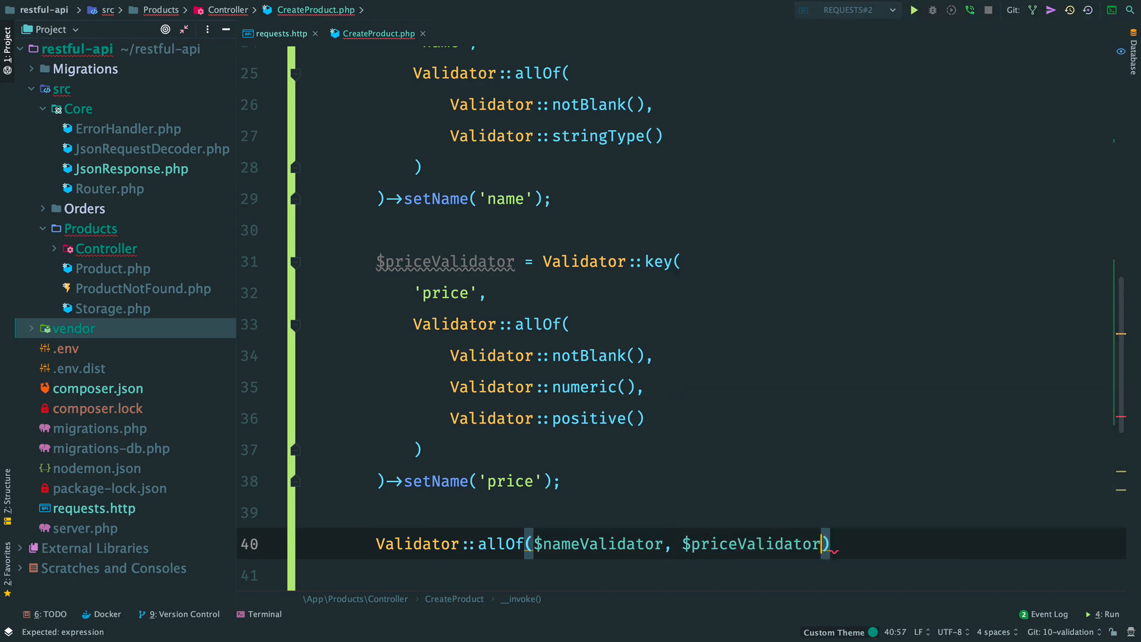
type("->assert($")
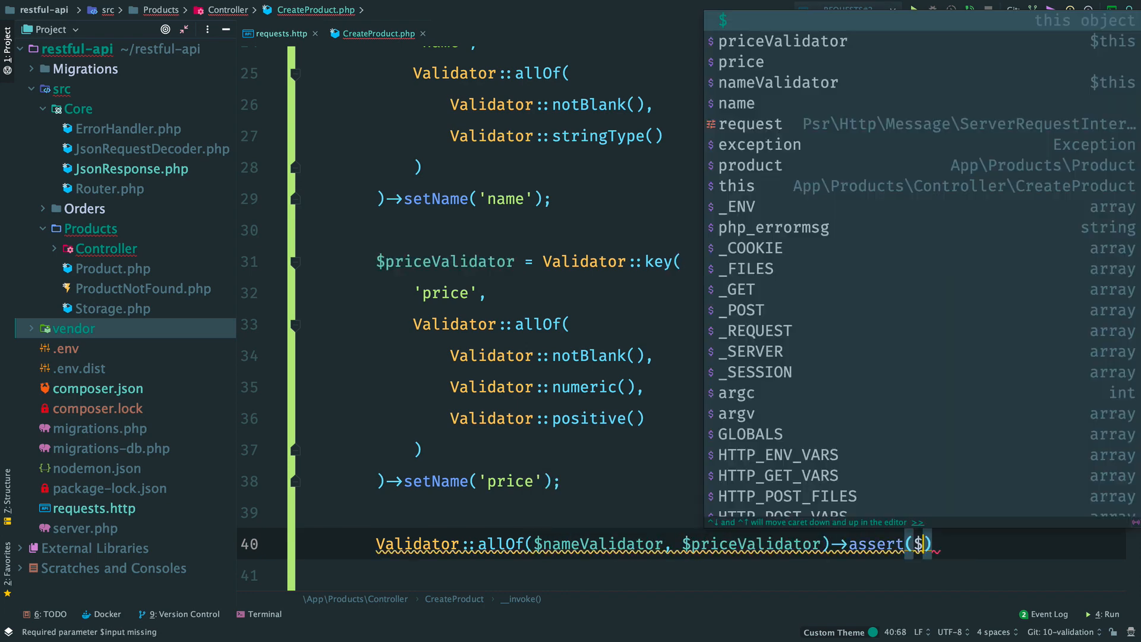
type("$request->getParsedBody(")
type("tr")
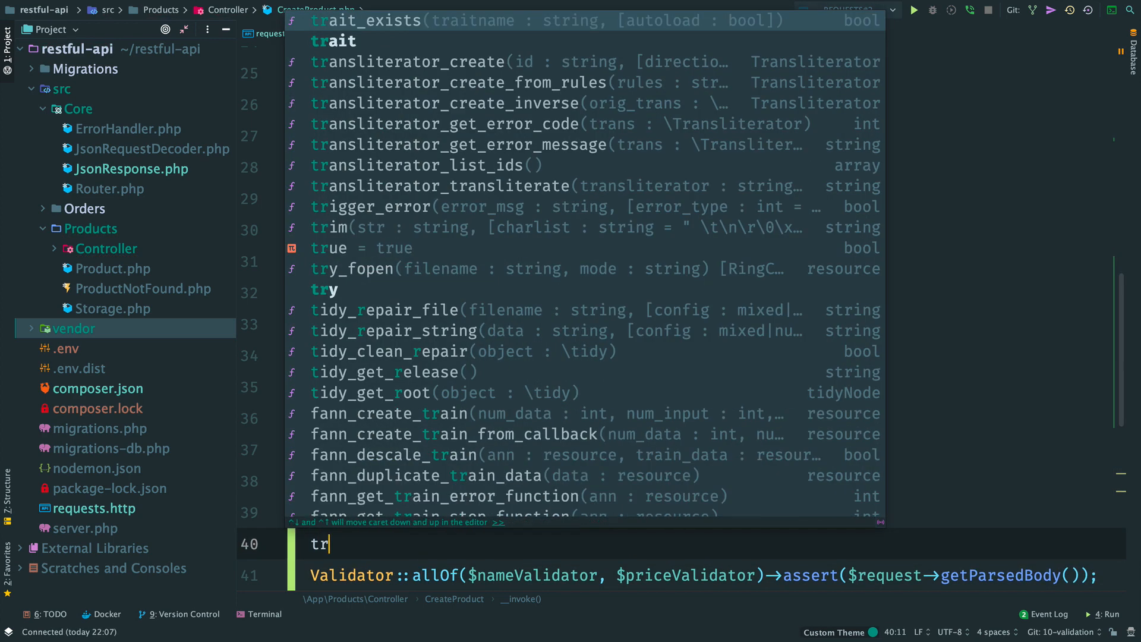
type("} catch (NestedValidationException")
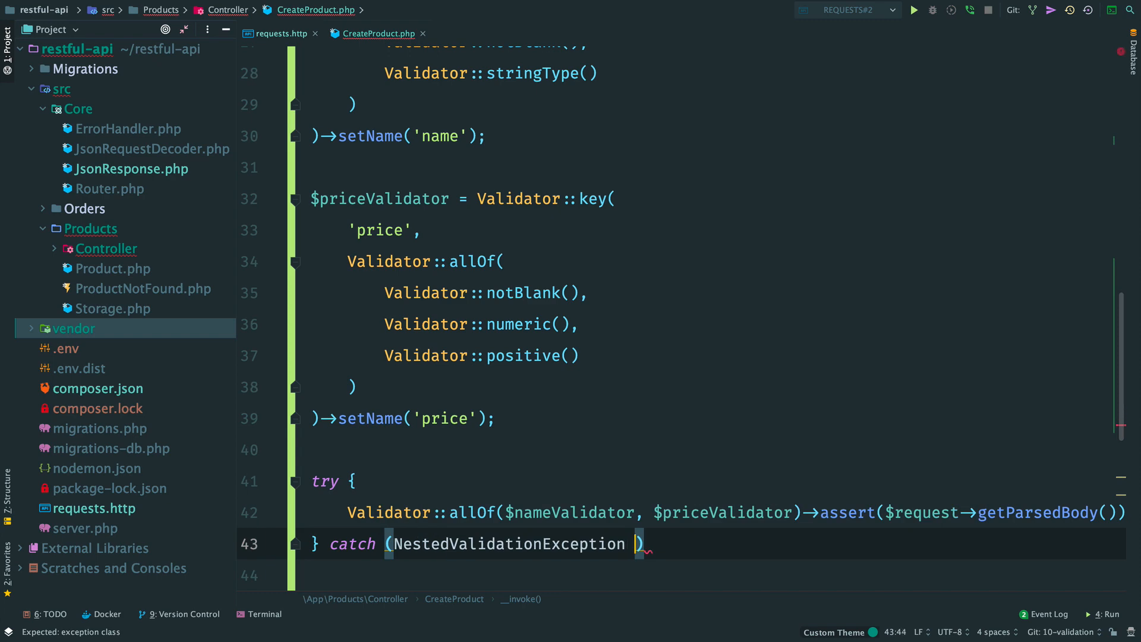
type("$exception) {")
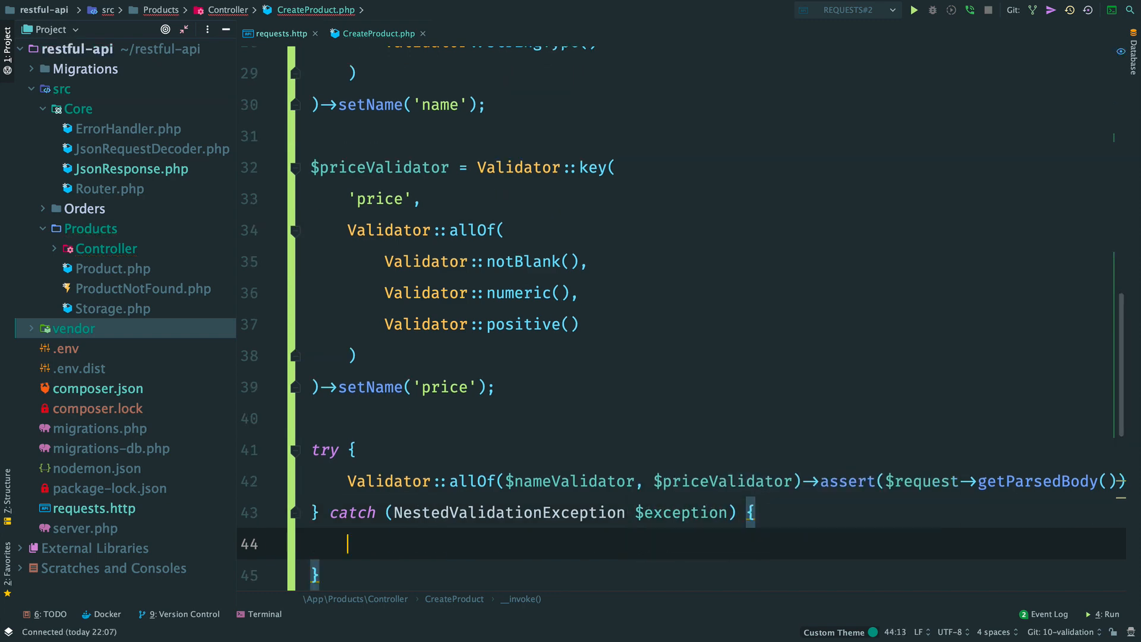
type("re")
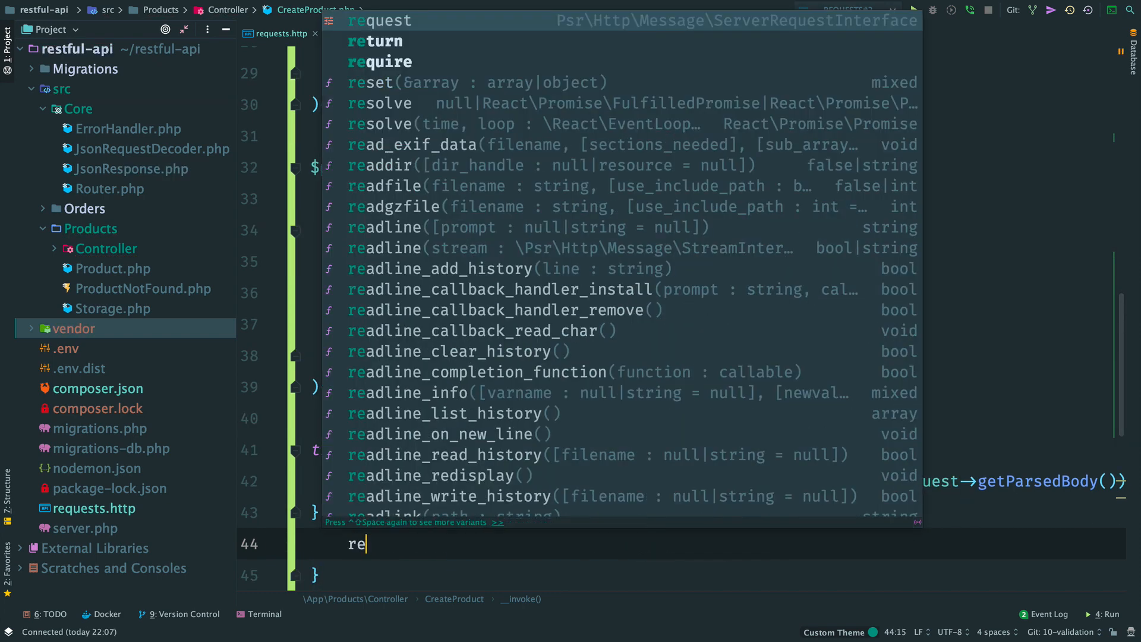
type("turn Json")
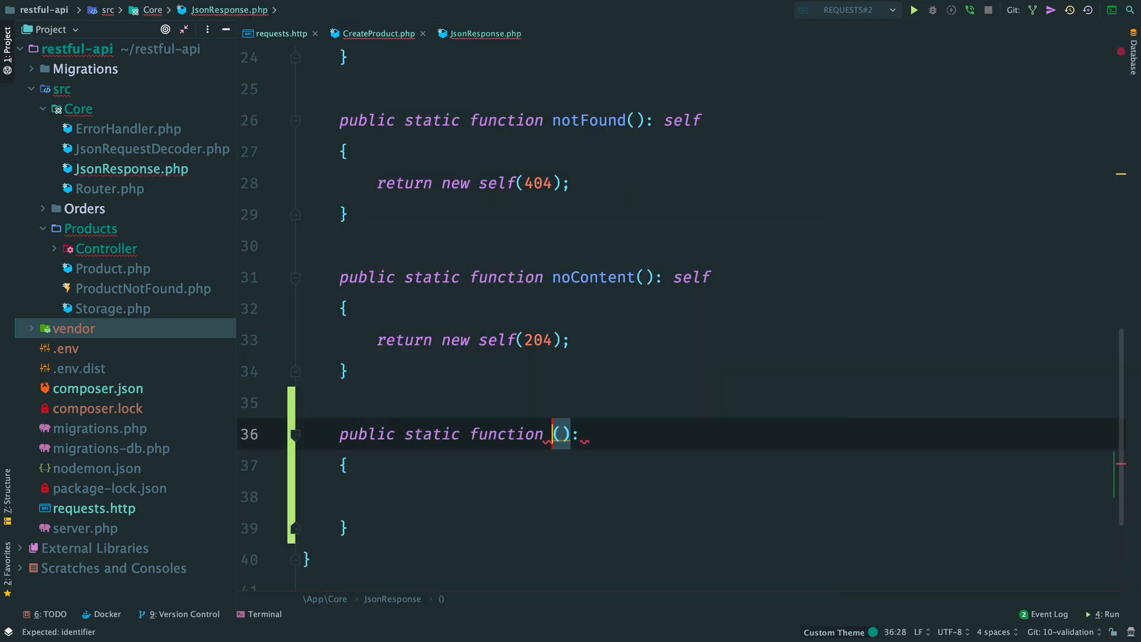
Add static badRequest(string ...$errors): self returning new self(400, ['errors' => $errors]).
type("badRequest")
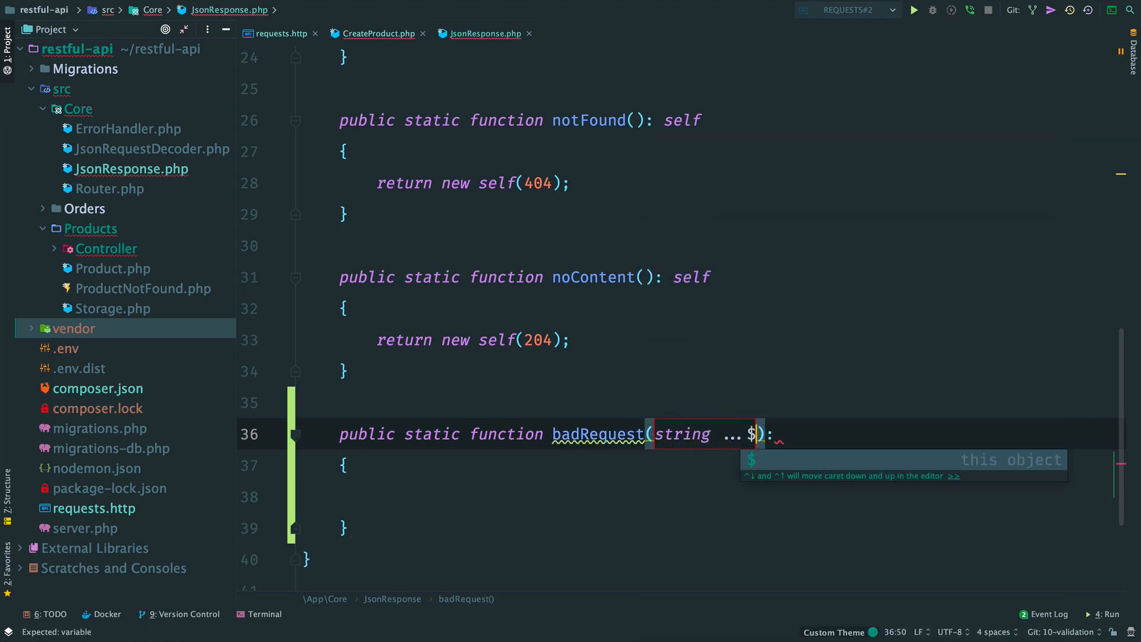
type("errors): self")
left_click(727, 497)
type("return new self(")
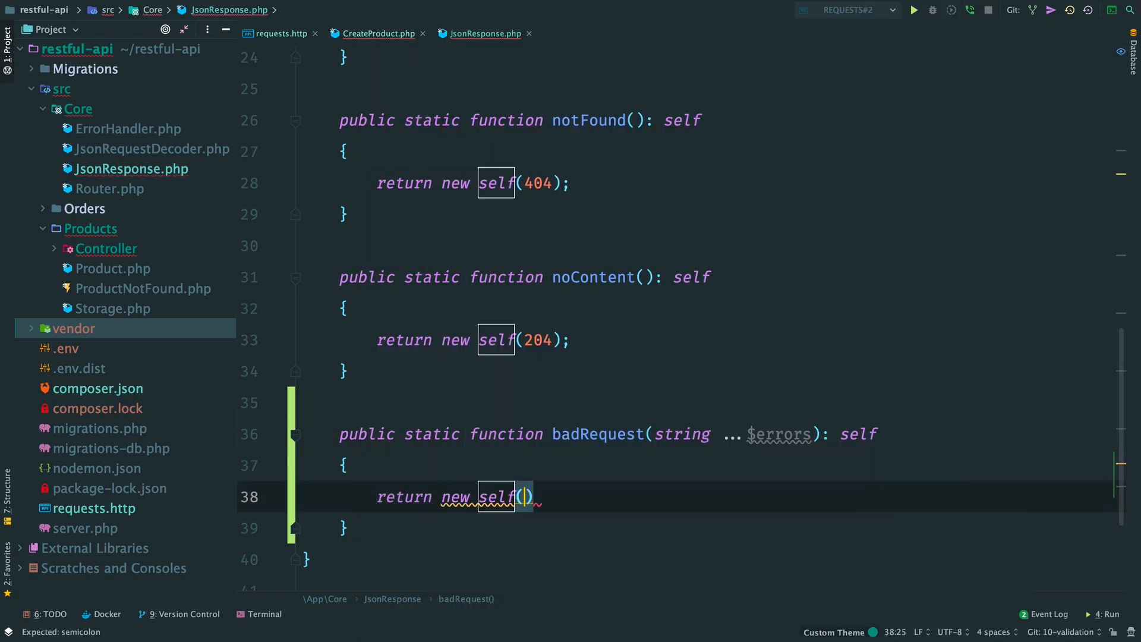
type("400, ['error']")
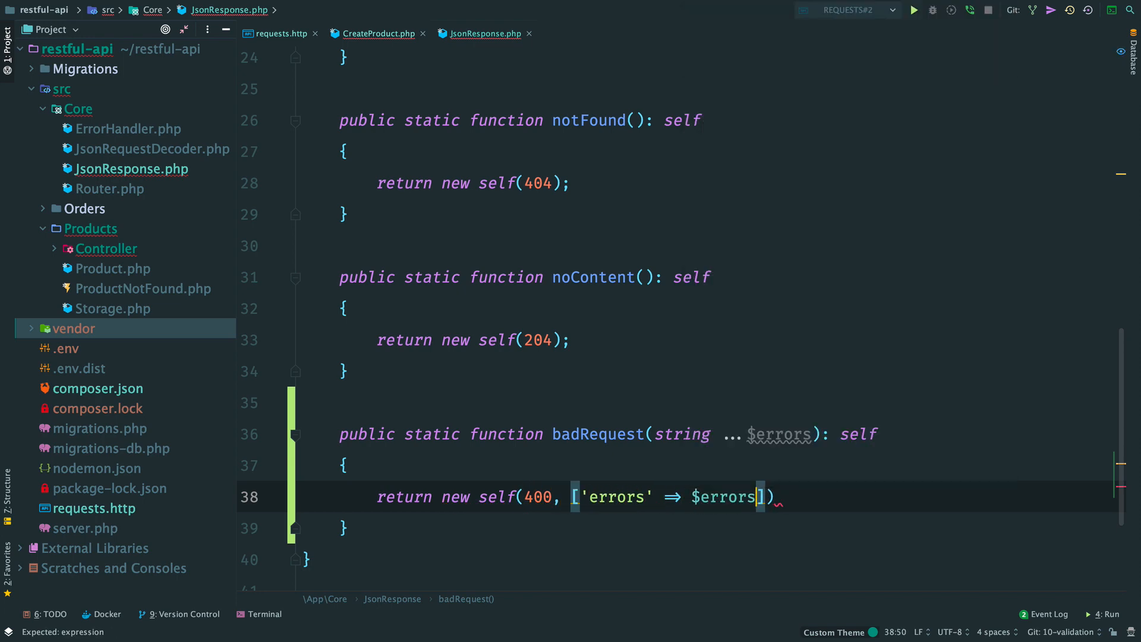
Return JsonResponse::badRequest(...$exception->getMessages()) in CreateProduct's catch, then go to requests.http.
left_click(377, 34)
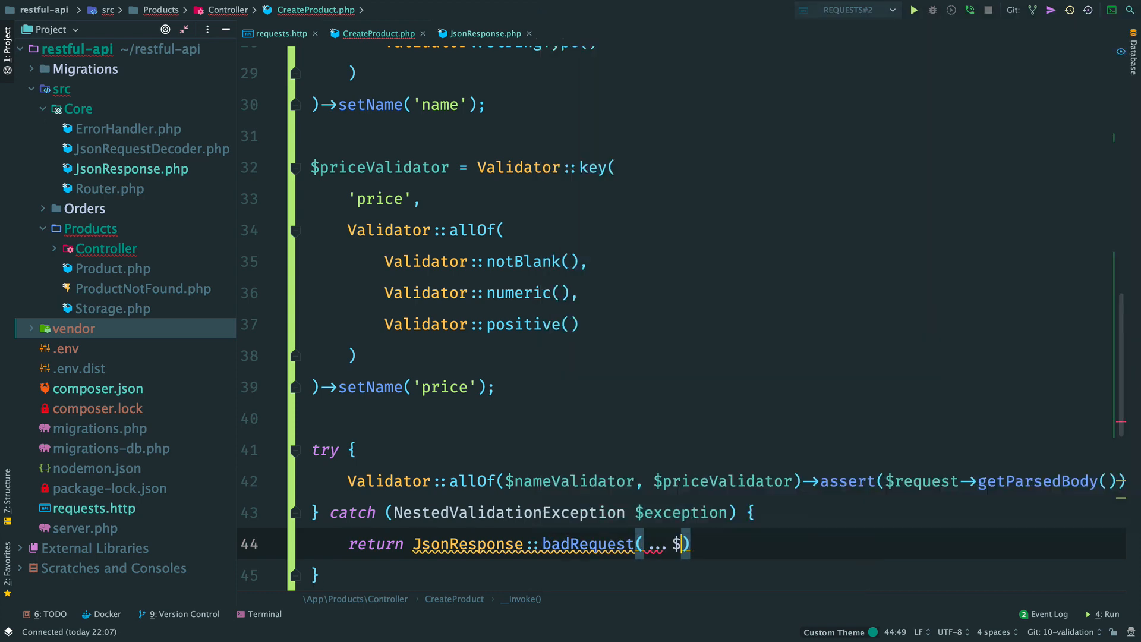
type("$exception->getMessages(")
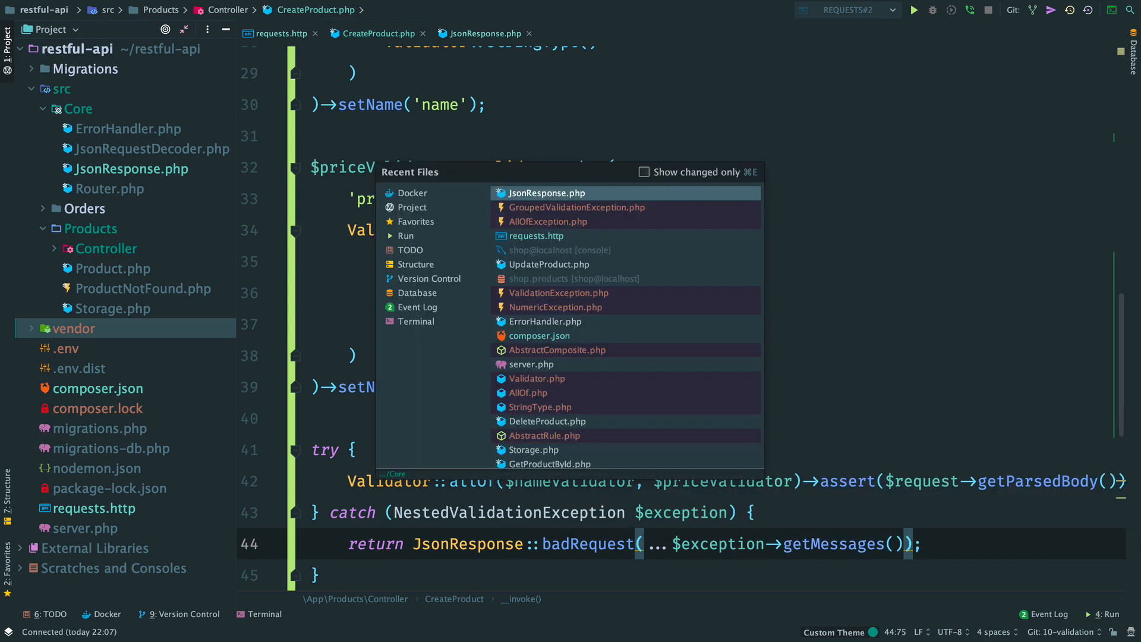
left_click(543, 236)
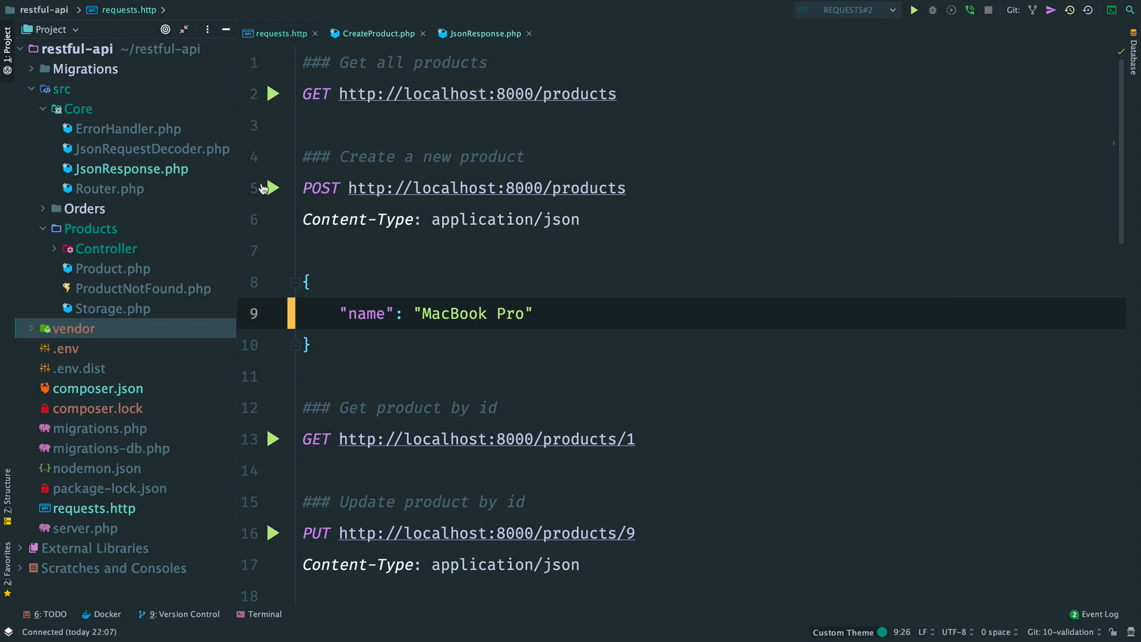
Send create-product without price, then with "price": "Hi", seeing 400 errors, then go to UpdateProduct.
left_click(273, 188)
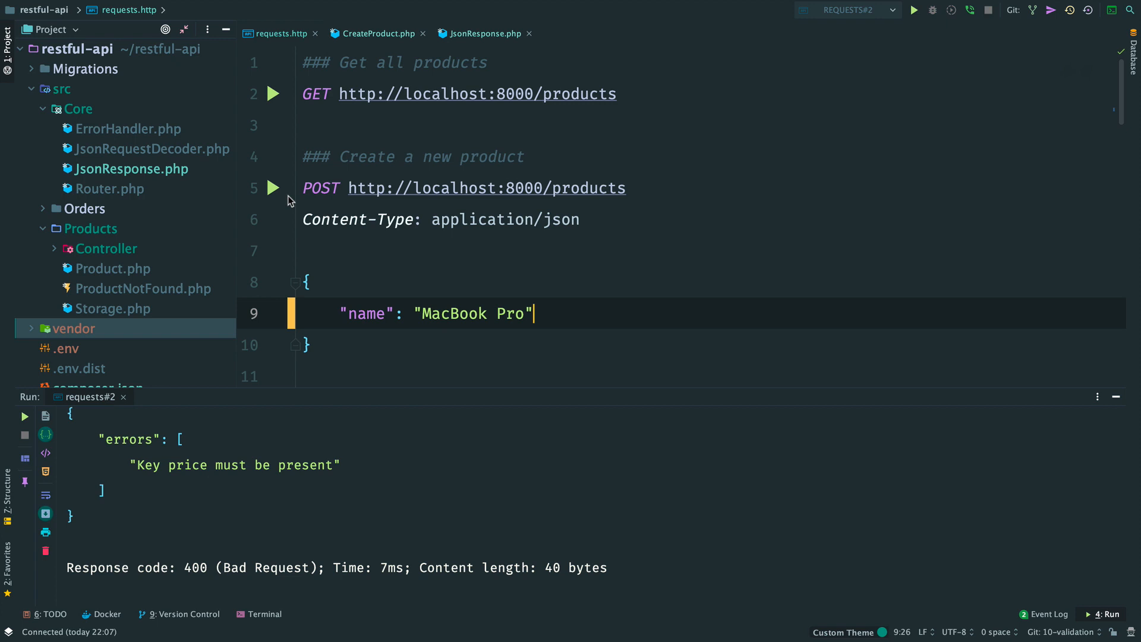
key("Enter")
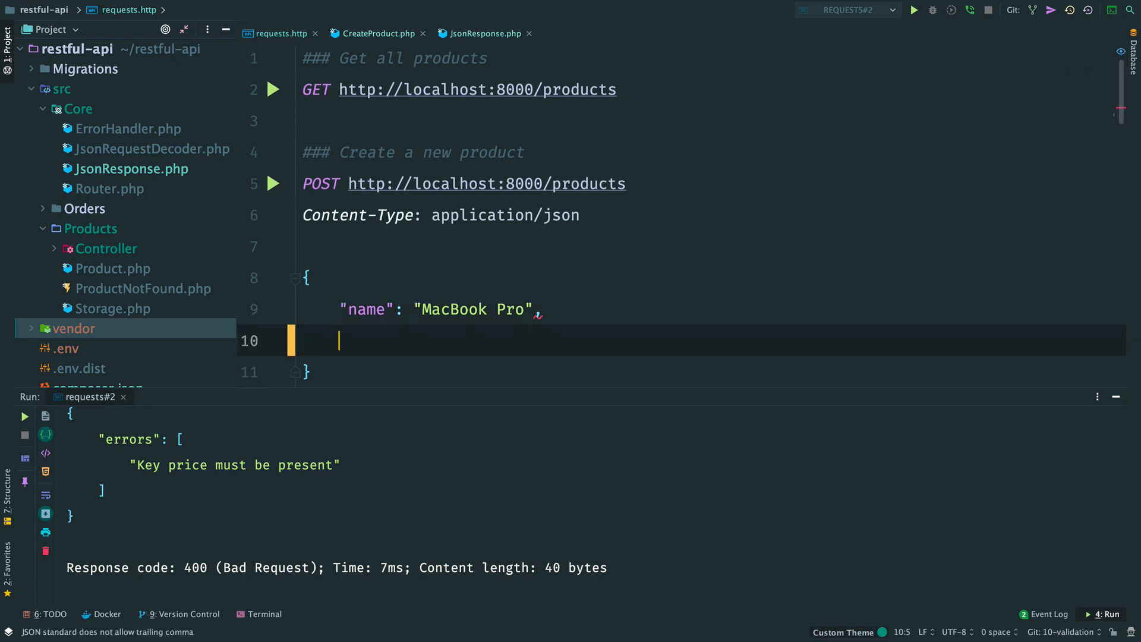
type("\"price\": \"")
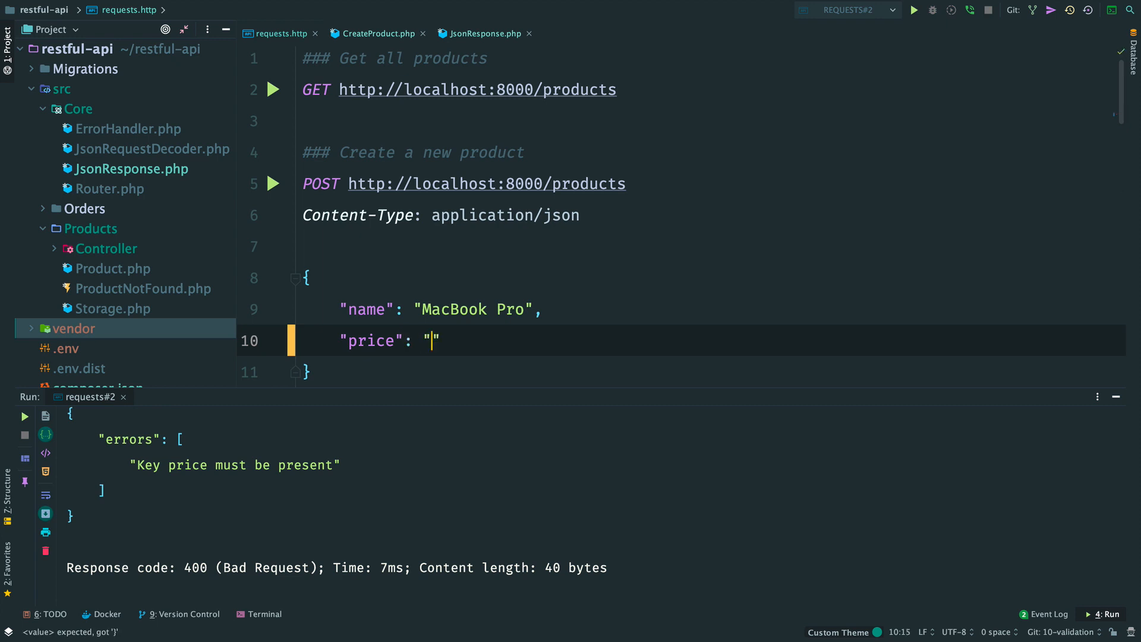
type("Hi")
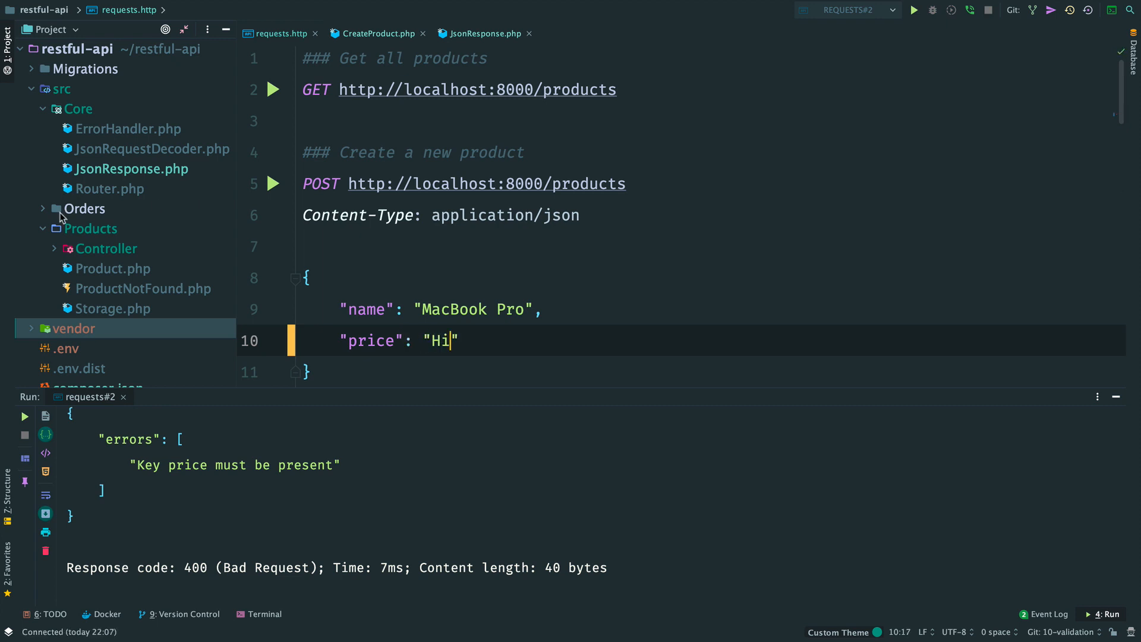
left_click(274, 183)
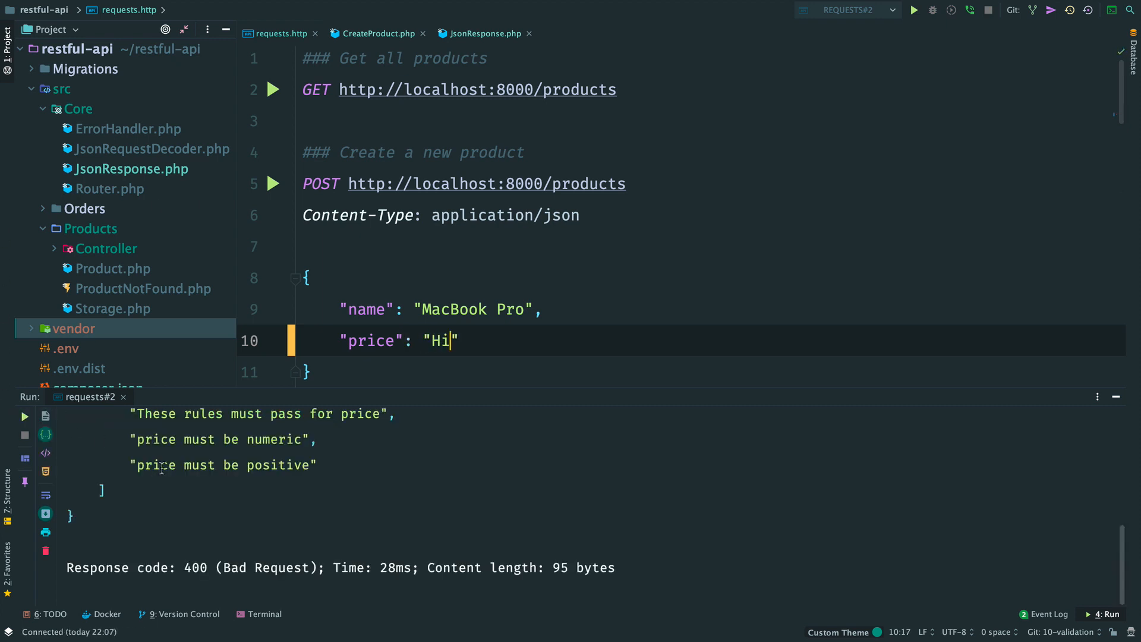
scroll("down", 3)
type("U")
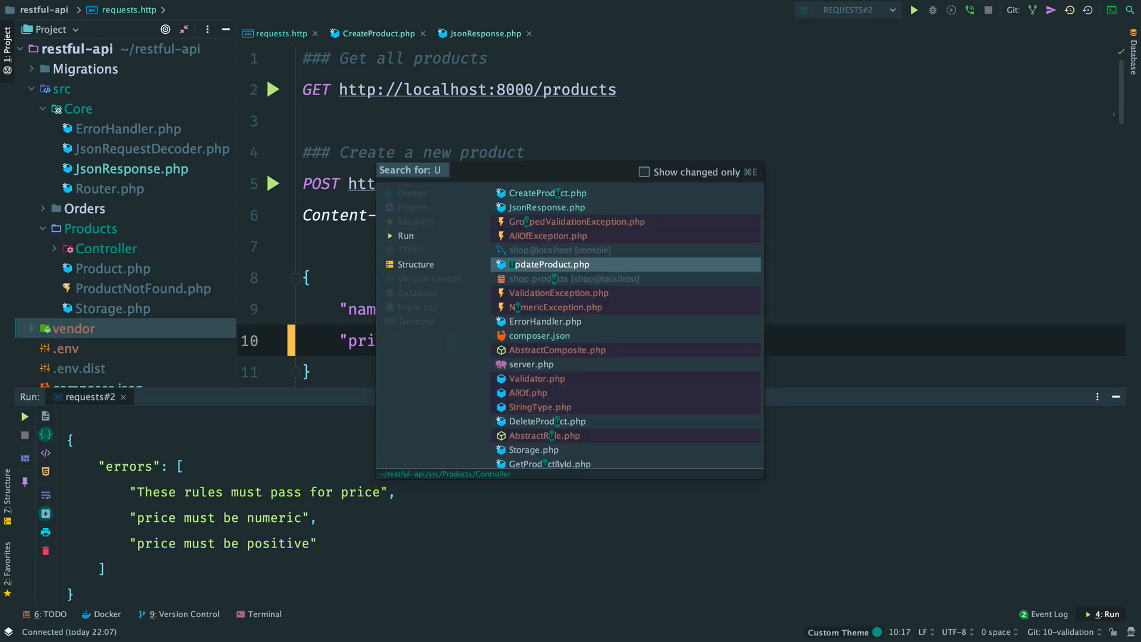
left_click(547, 264)
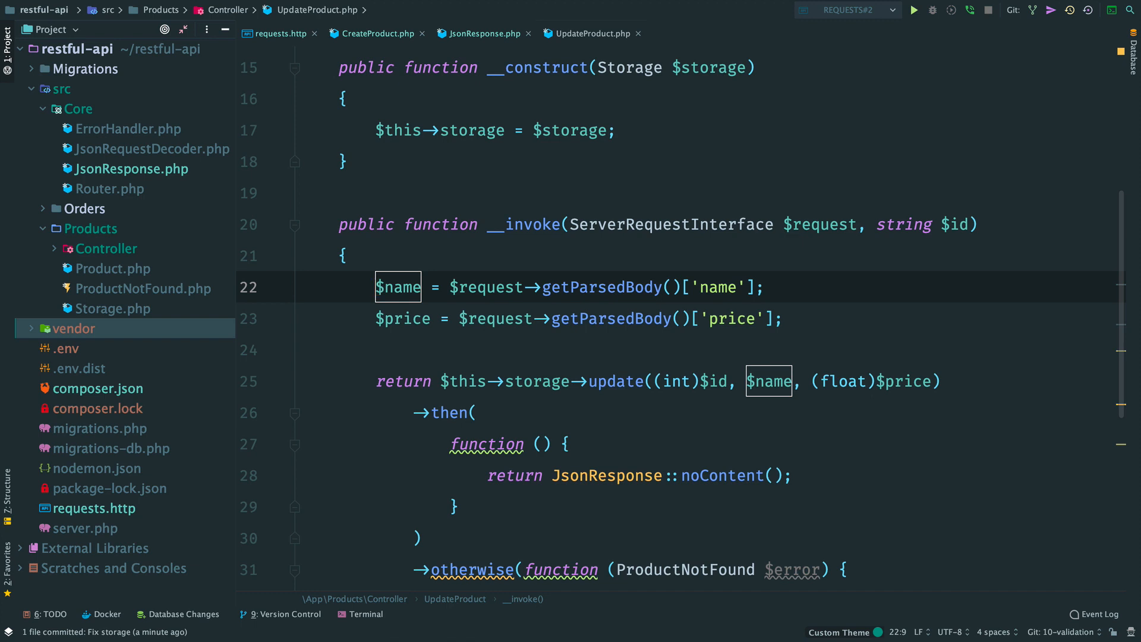
Create final class Input whose constructor stores ServerRequestInterface $request as a private field.
left_click(394, 319)
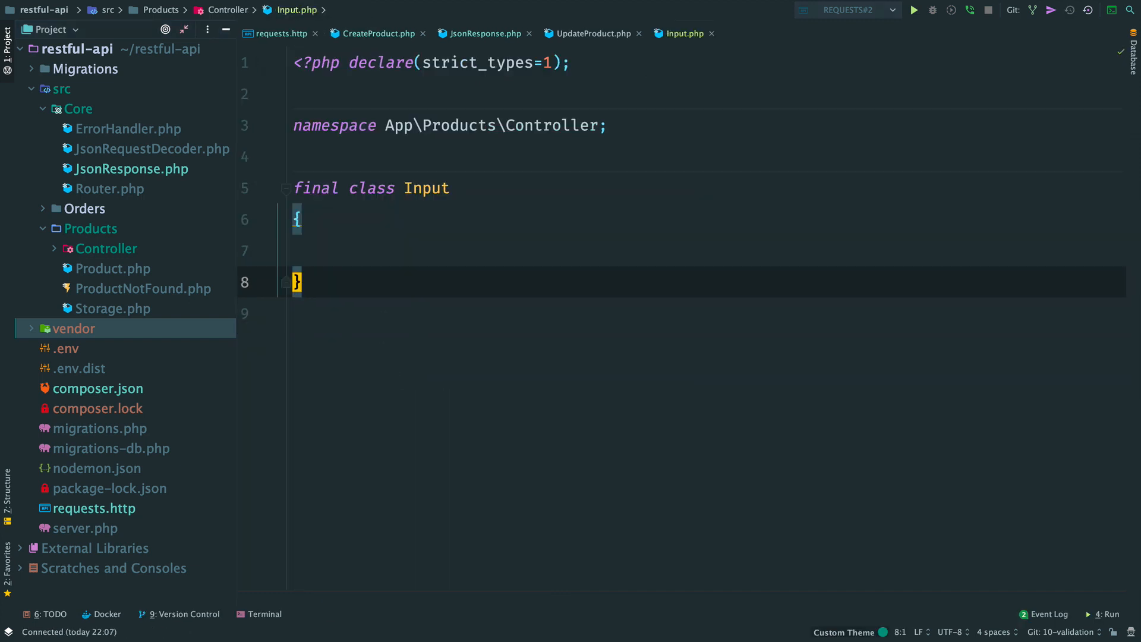
type("public function __construct()")
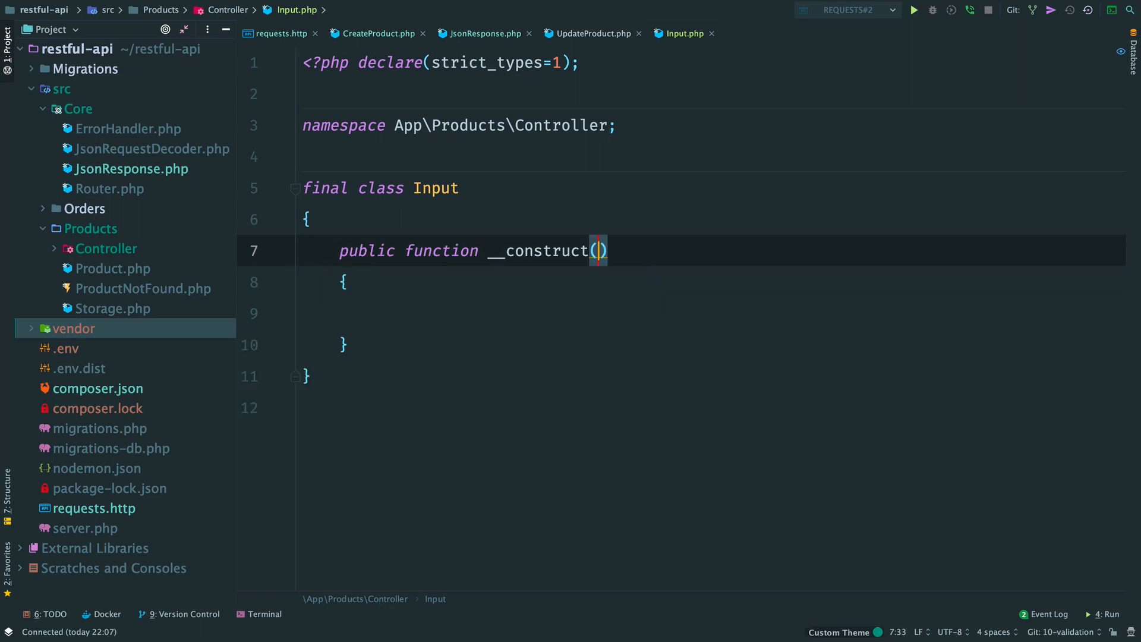
type("ServerRequestInterface $request")
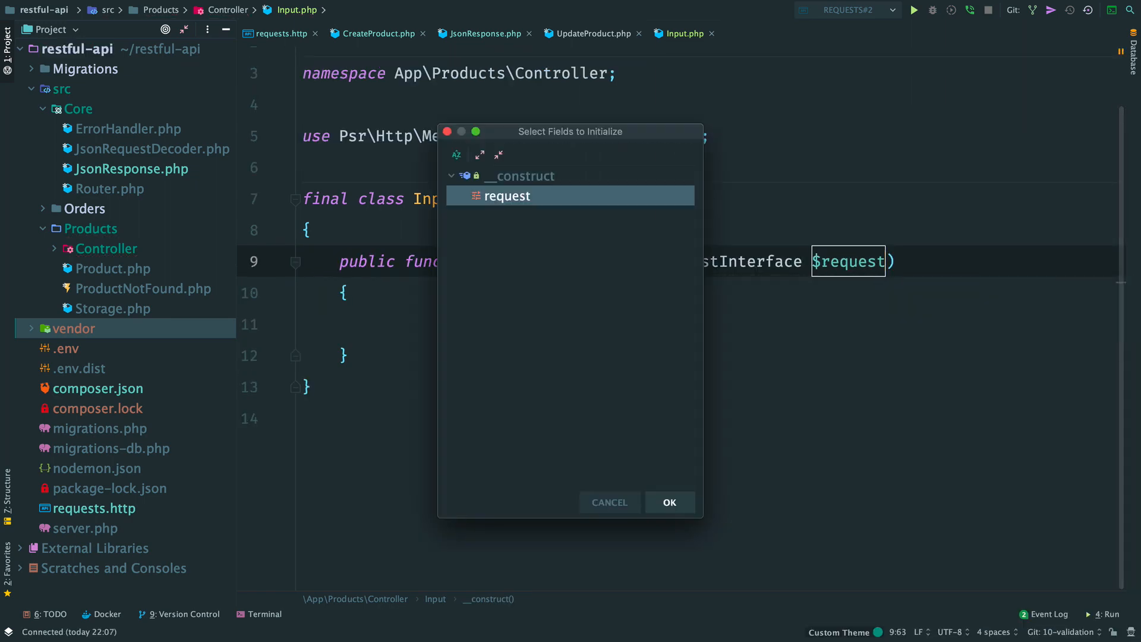
left_click(669, 501)
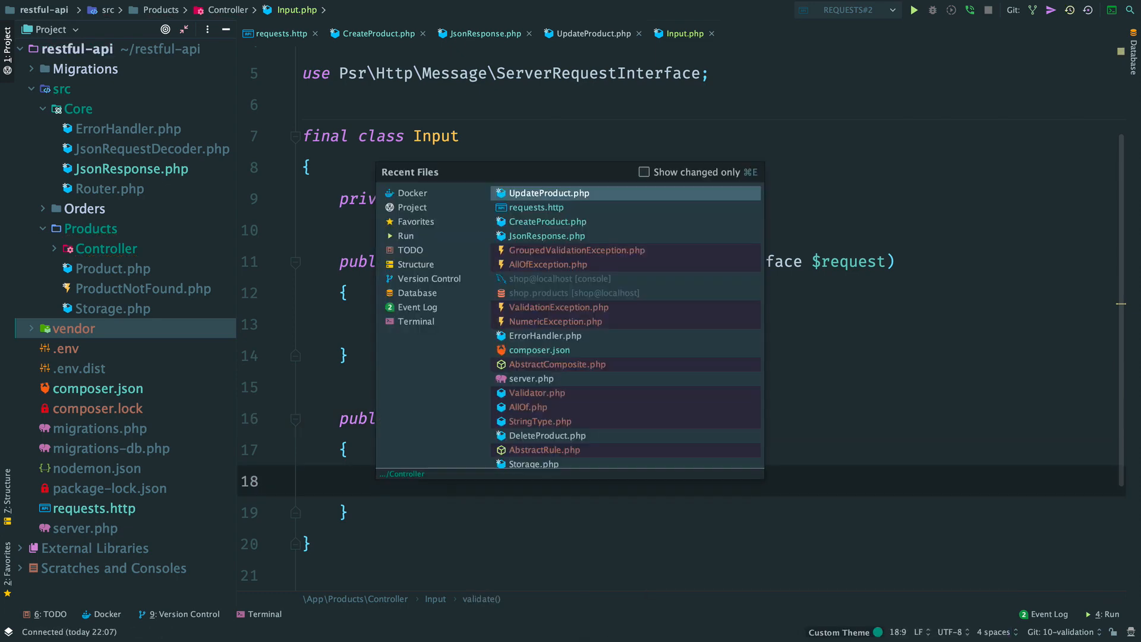
Move the name and price validators from CreateProduct into Input::validate using $this->request.
left_click(545, 221)
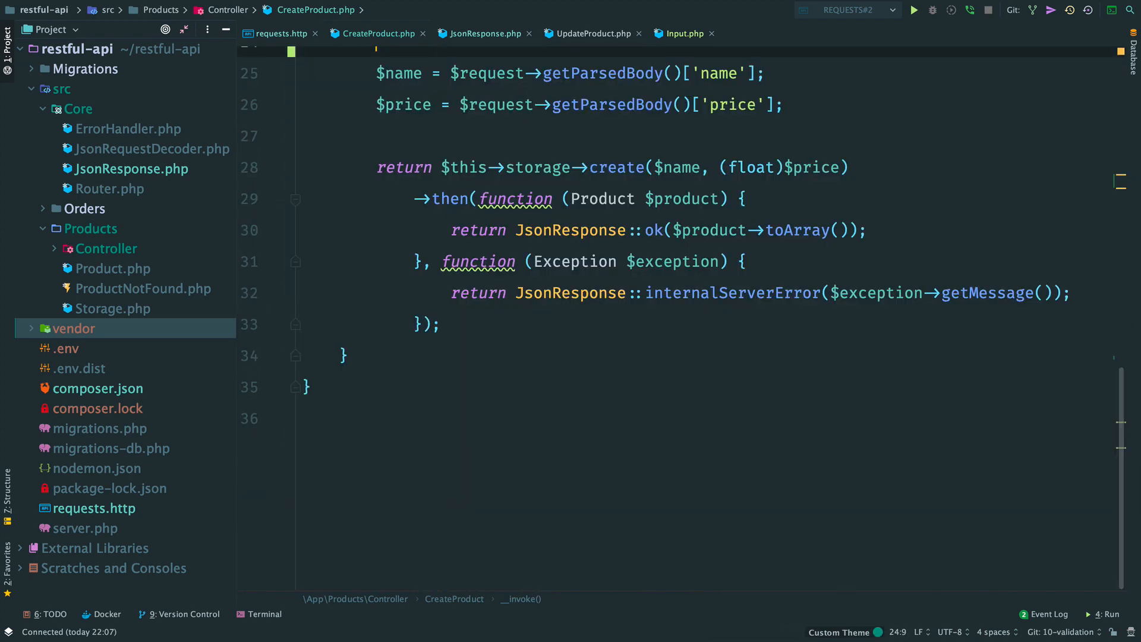
left_click(685, 33)
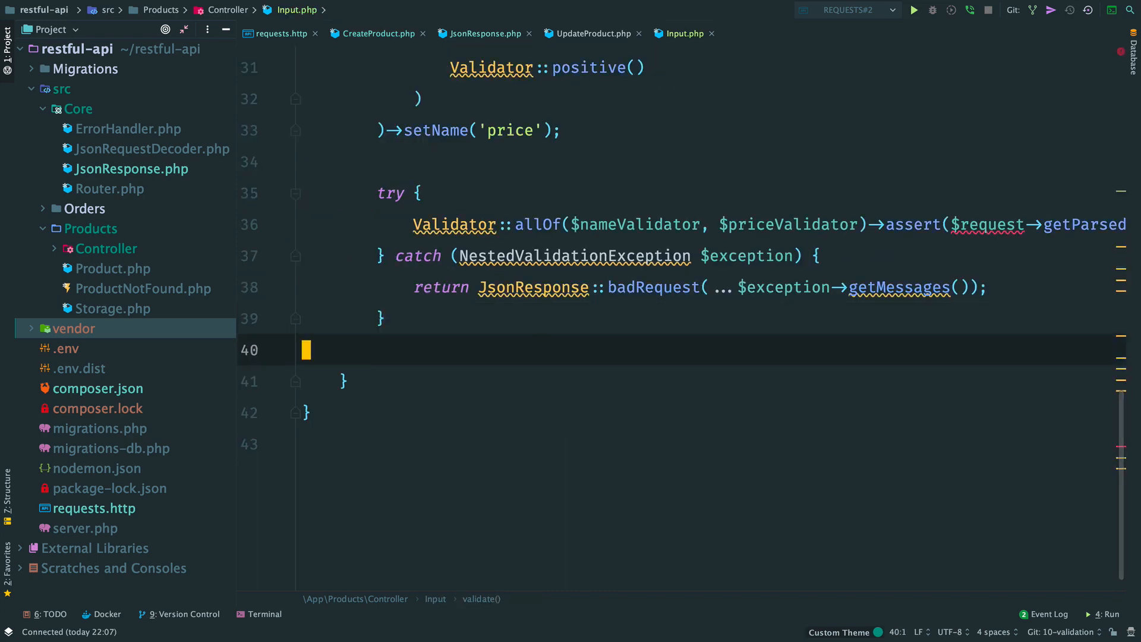
left_click(532, 293)
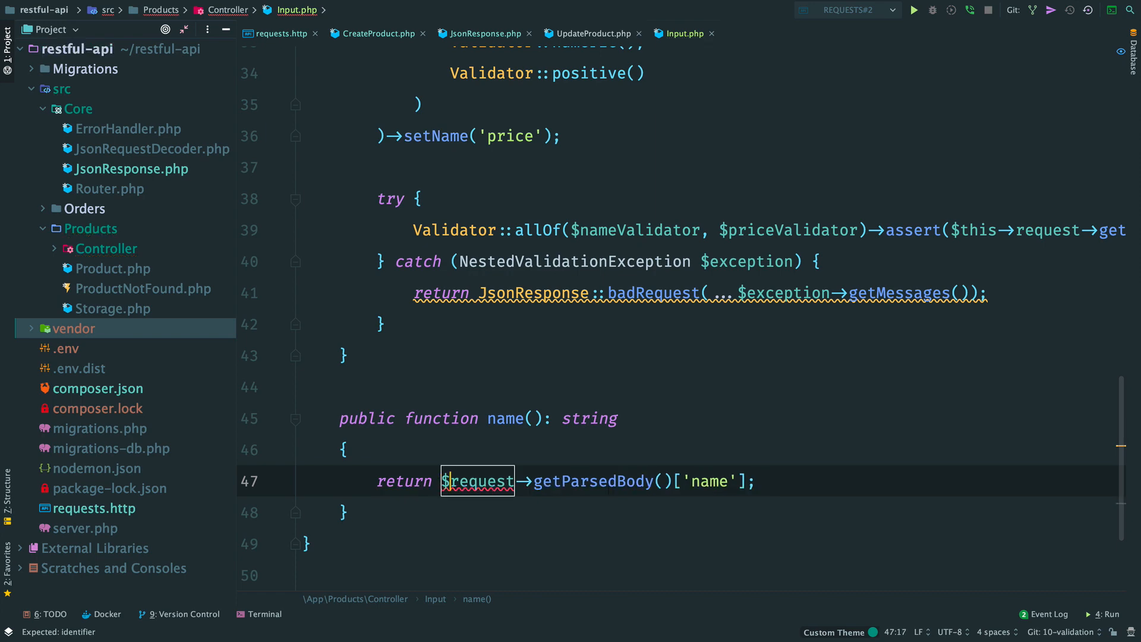
Add name() and price() accessors reading 'name' and 'price' from the parsed request body.
type("pubf")
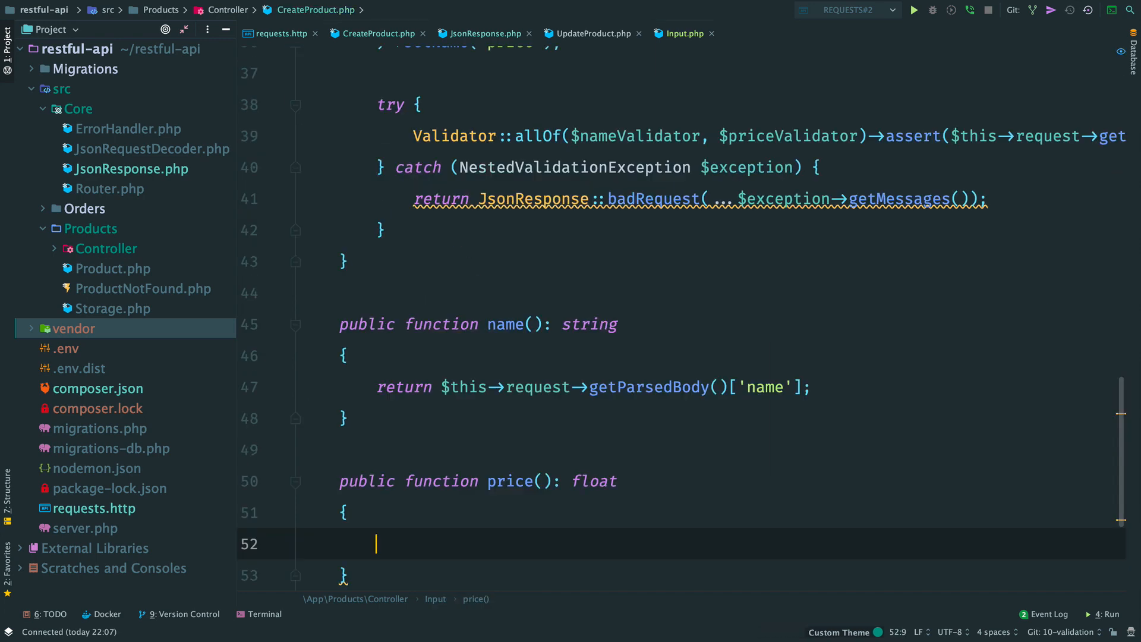
type("= $request->getParsedBody()['price'];")
type("/**")
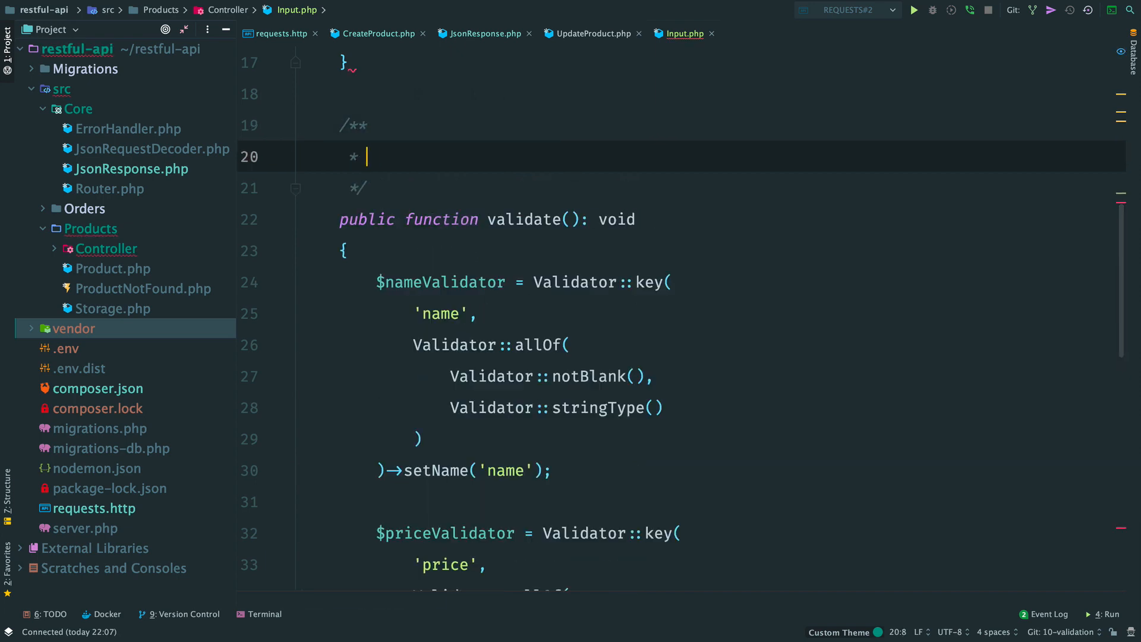
type("@throws \\")
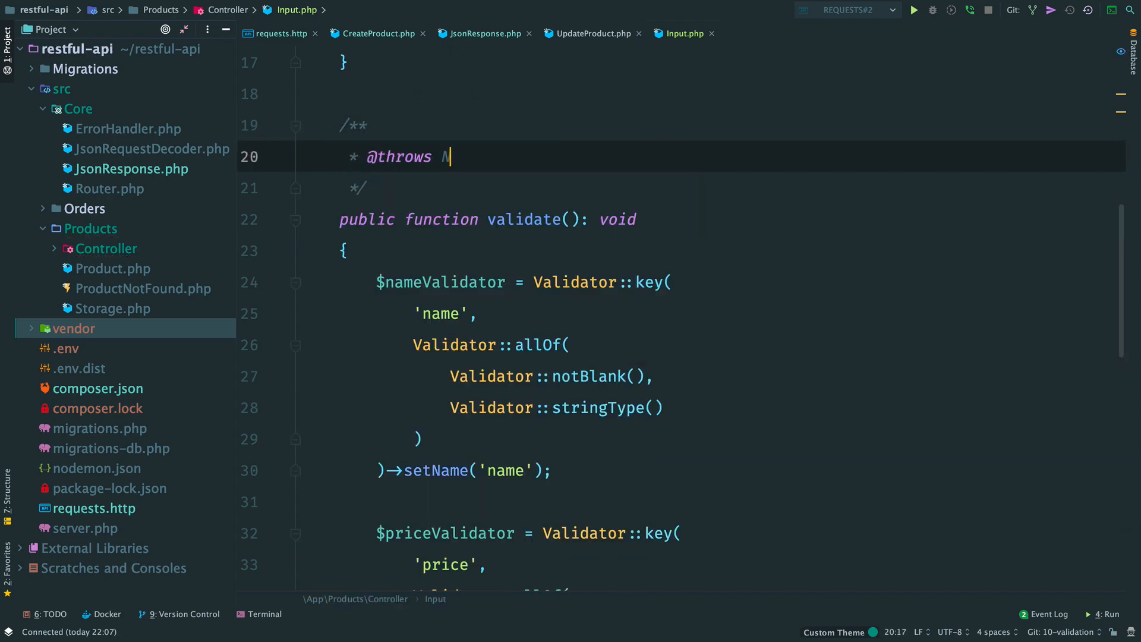
type("NestedValidationException")
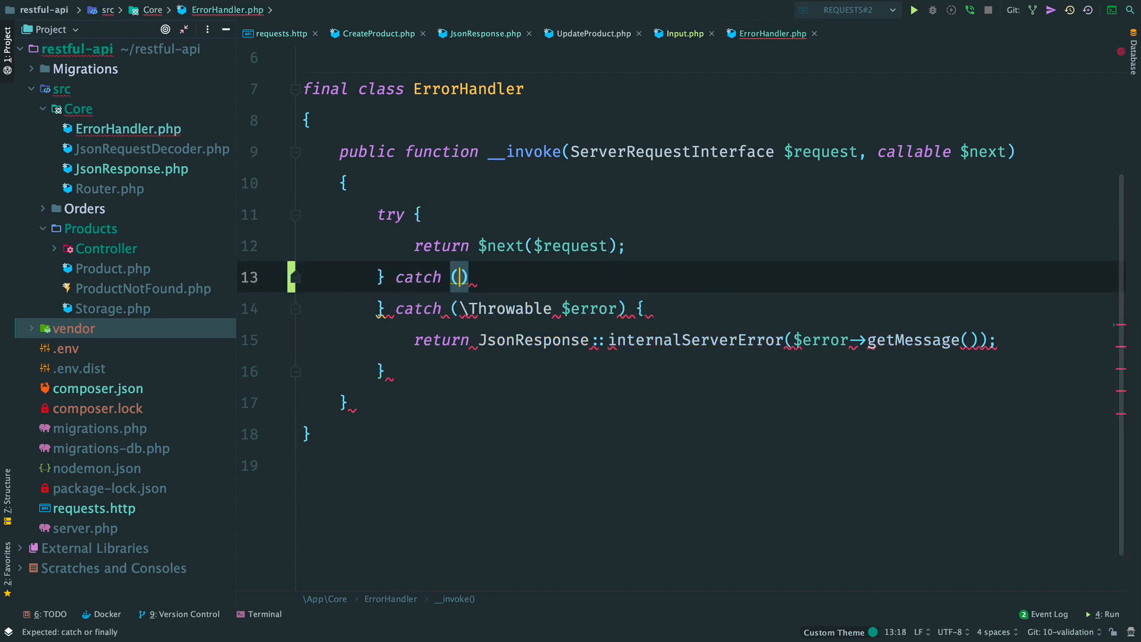
Catch NestedValidationException $exception and return JsonResponse::badRequest built from $exception->get...
type("NestedValidationException $exception")
type("return Js")
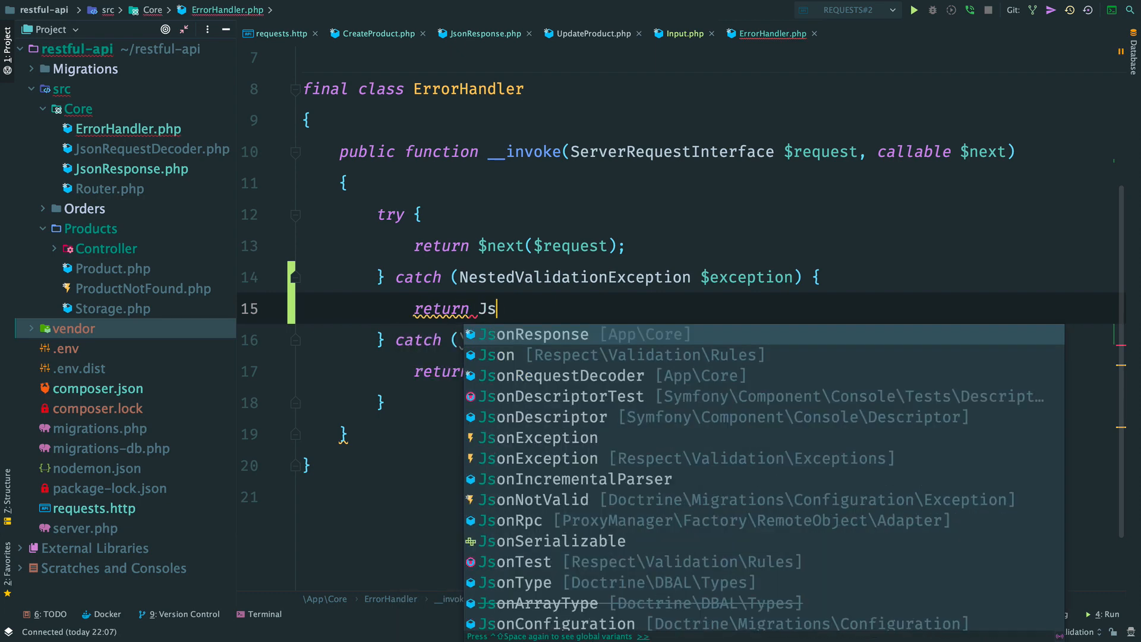
left_click(537, 334)
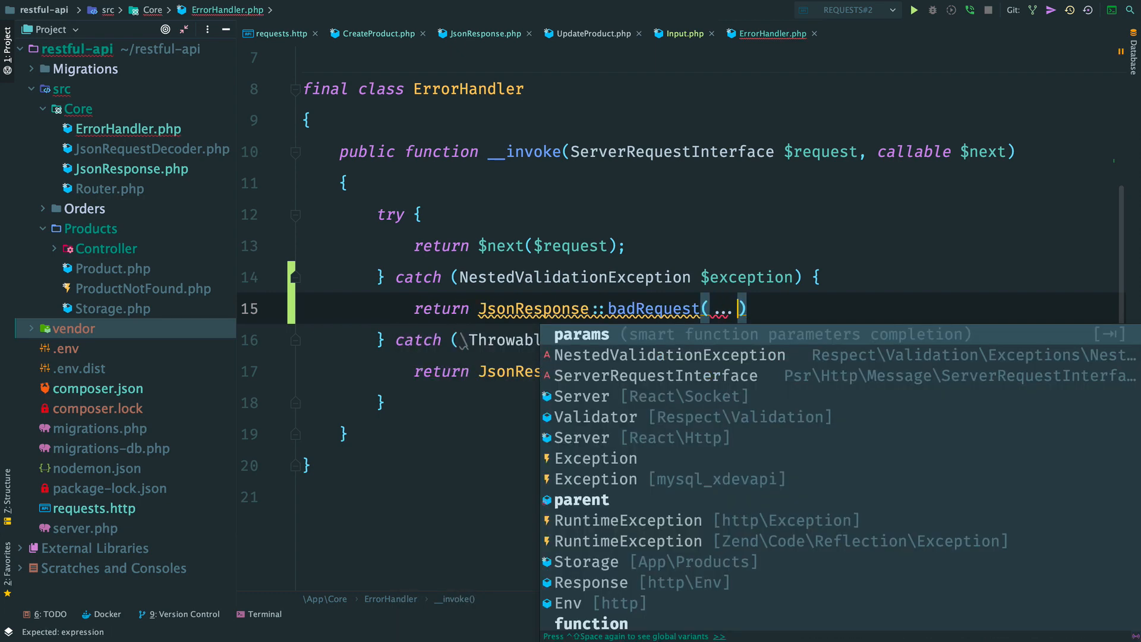
type("$exception->getMessage());")
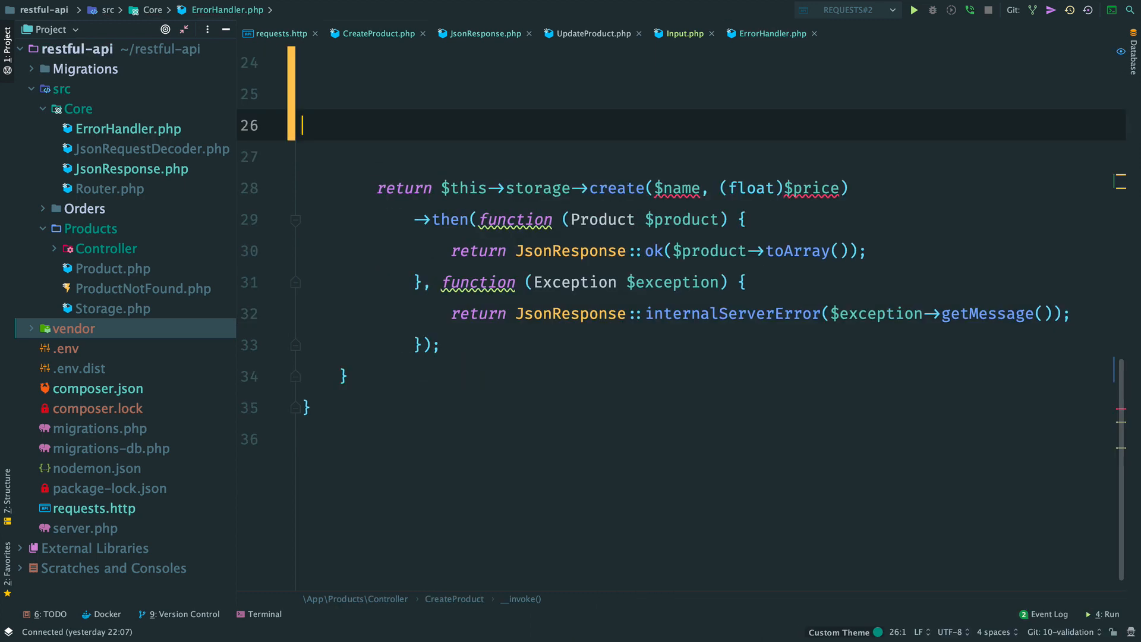
Write $input = new Input($request); $input->validate(); and pass $input->name(), $input->price() to storage.
type("$input")
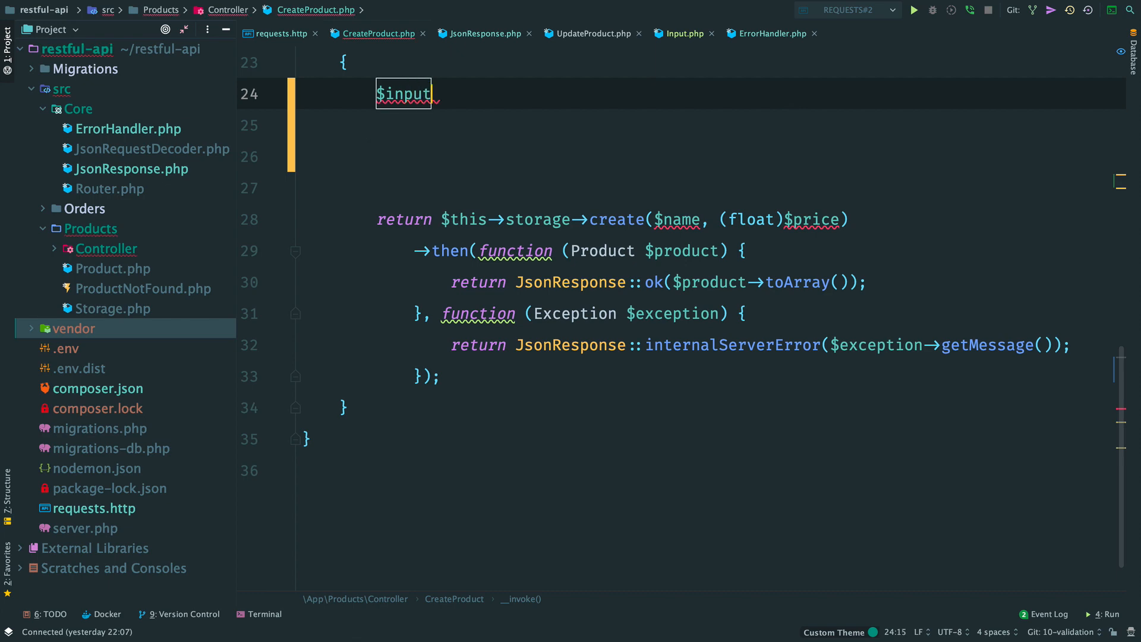
type("= new Input($request);")
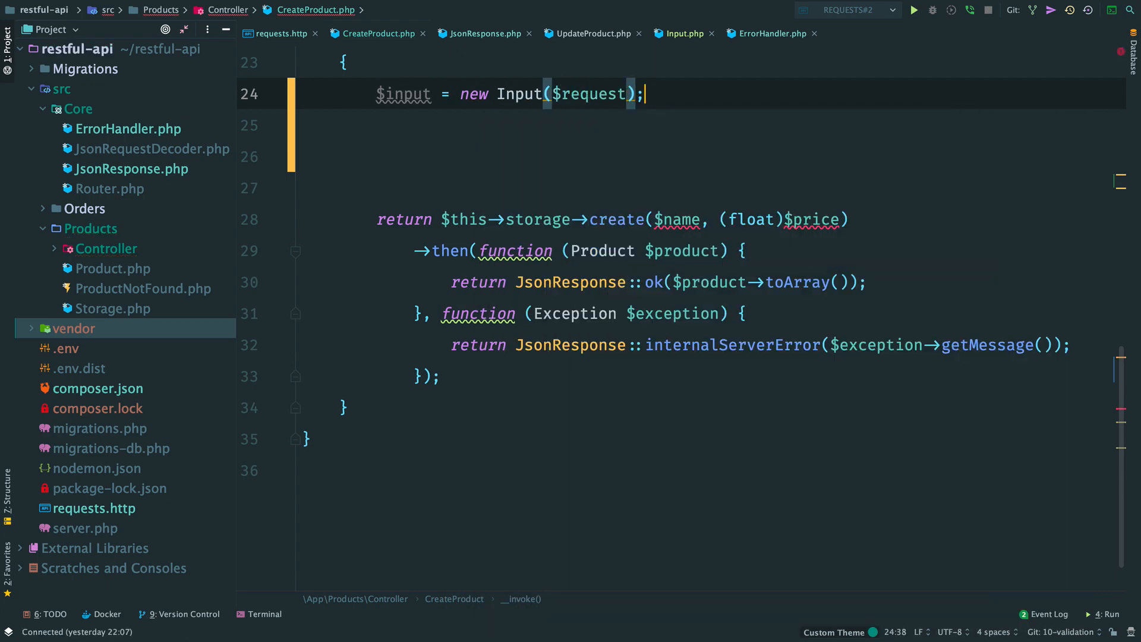
type("$input->validate();")
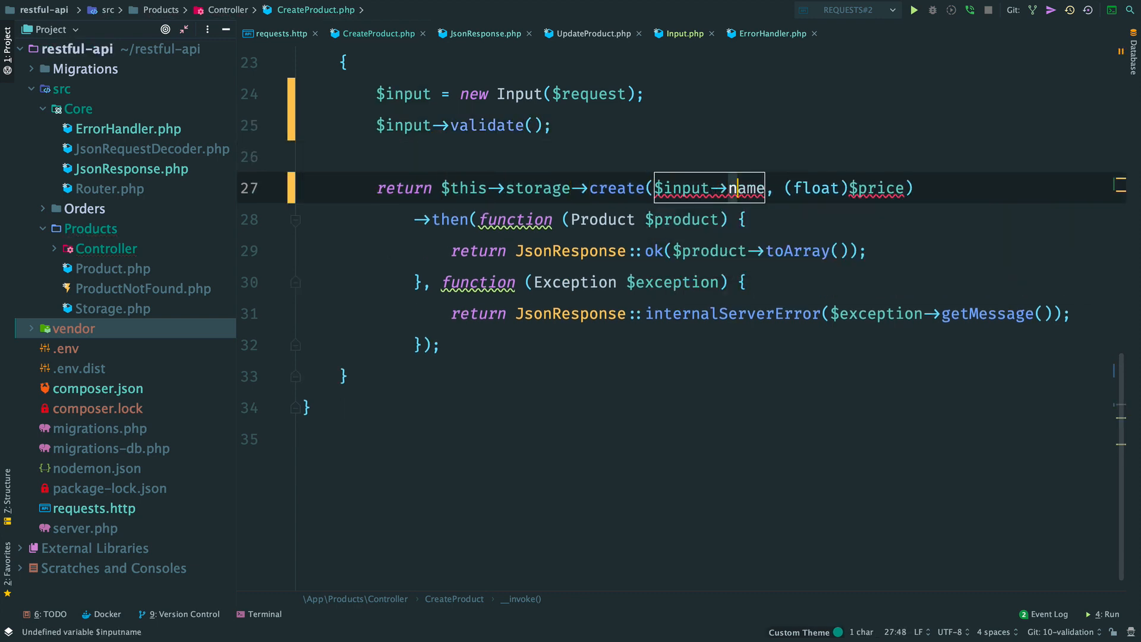
type("()")
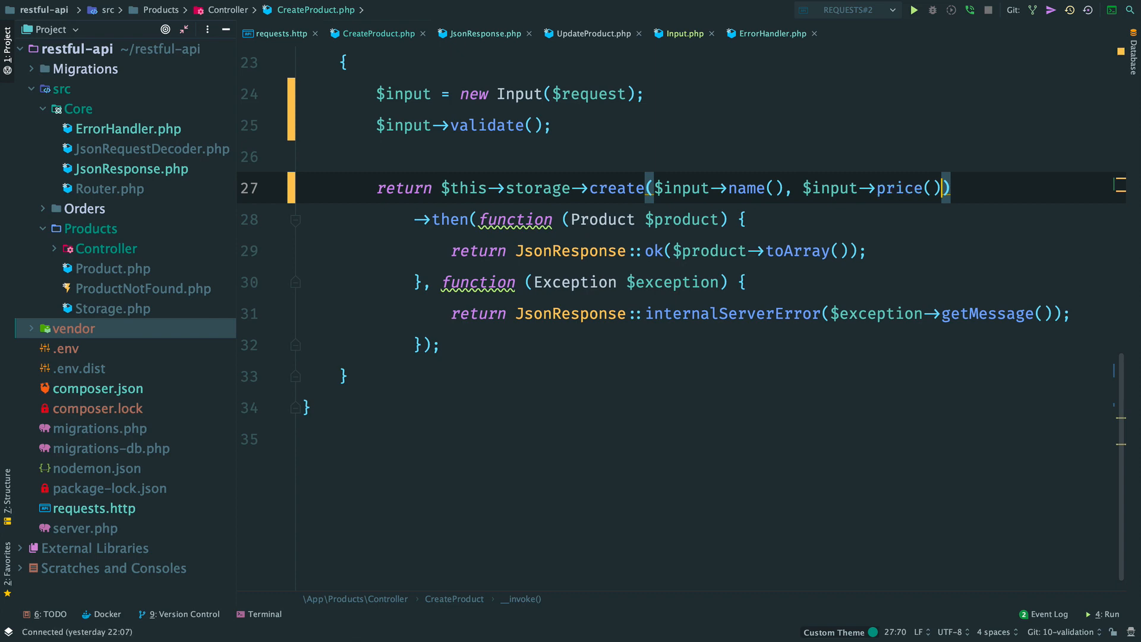
type("re")
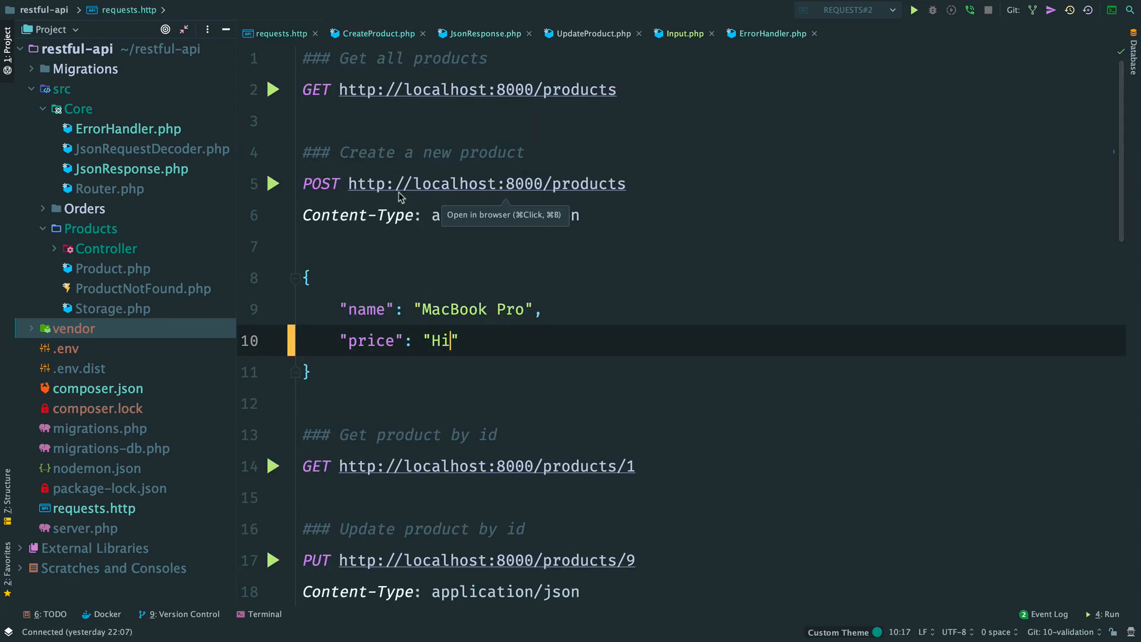
Send the create-product request with price "Hi" and bring up UpdateProduct.php.
left_click(273, 183)
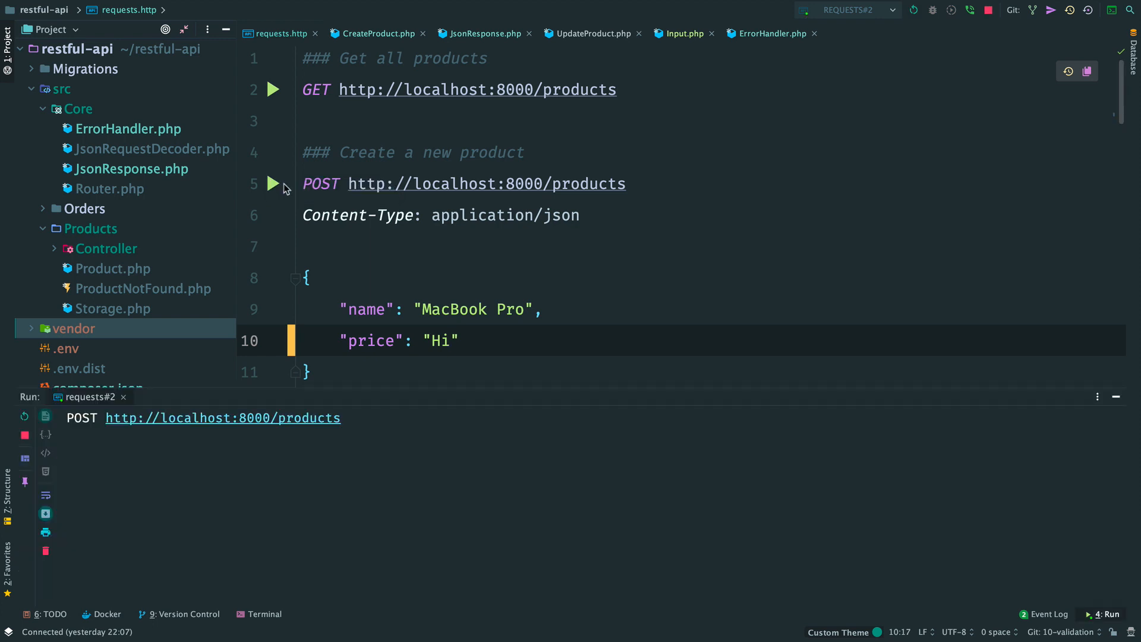
left_click(274, 183)
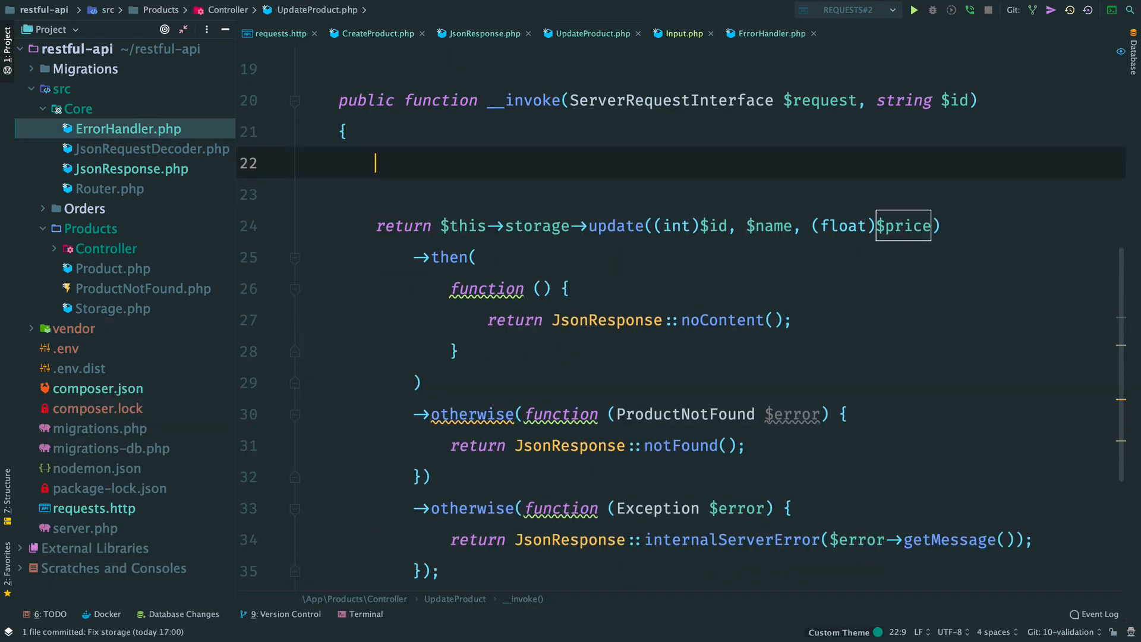
Write $input = new Input($request); $input->validate(); and pass $input->name(), $input->price() to update().
type("$input = new Input($request")
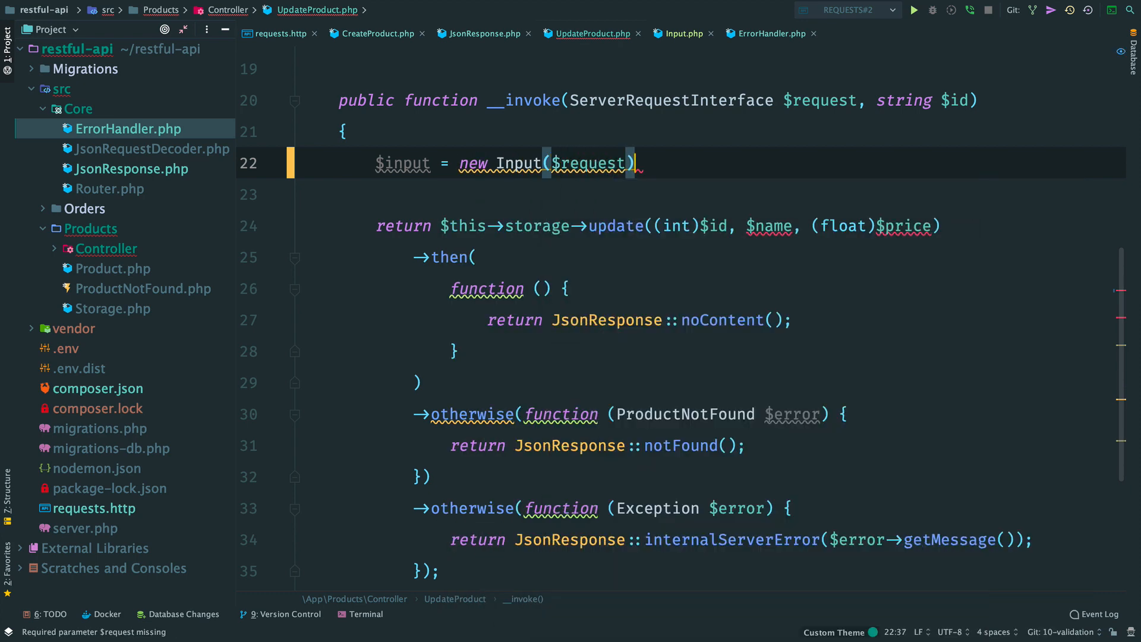
type("$input->v")
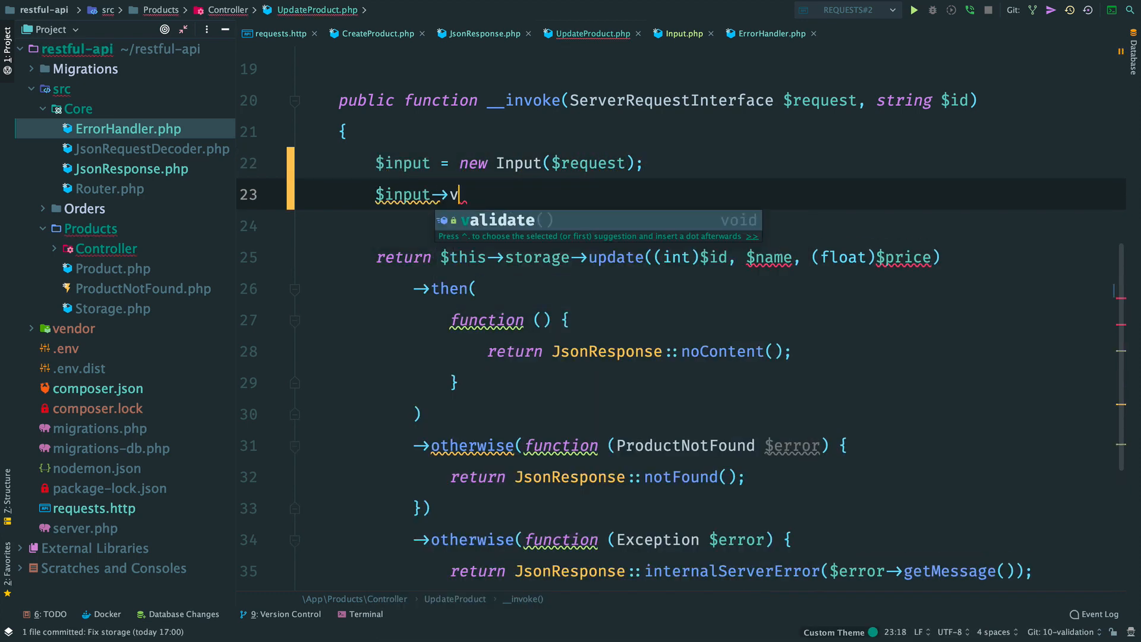
key("Tab")
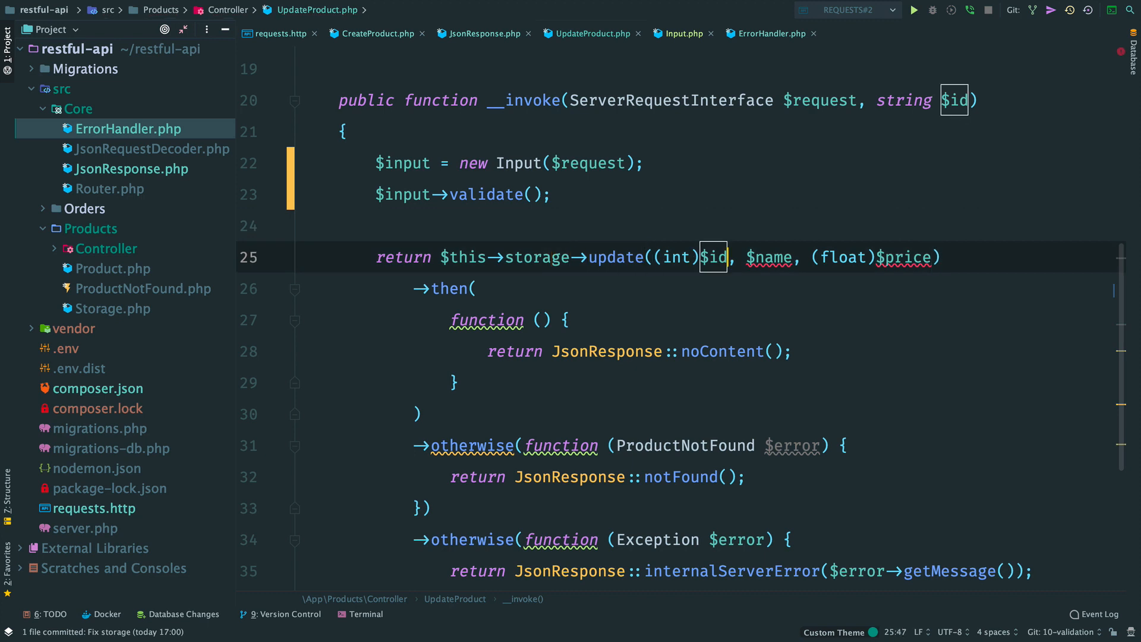
type("$input->")
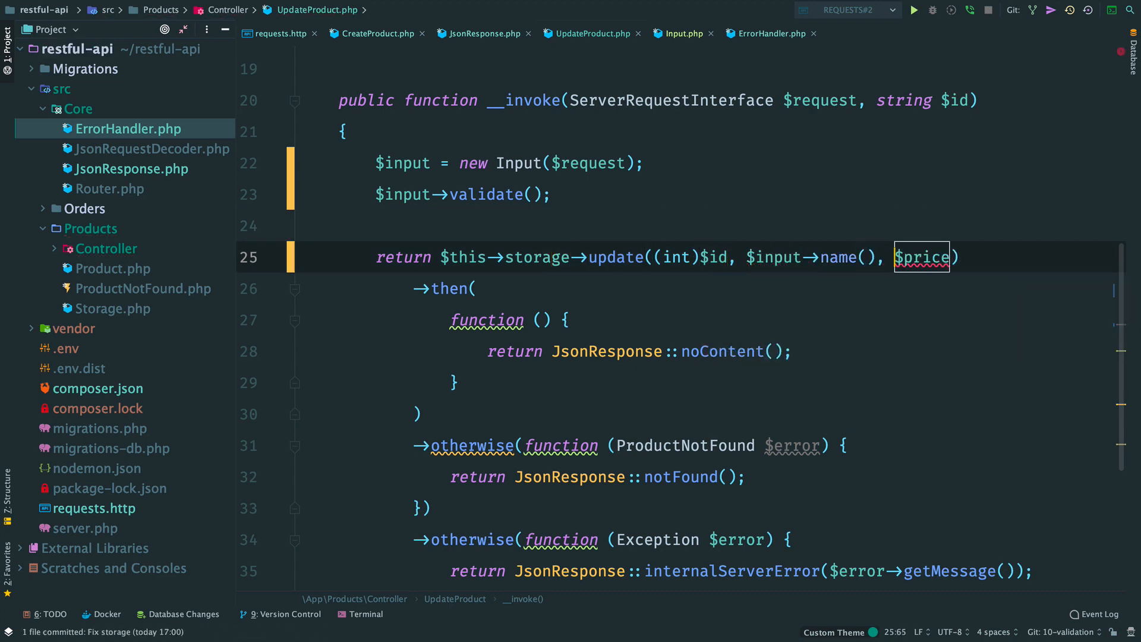
type("$input->")
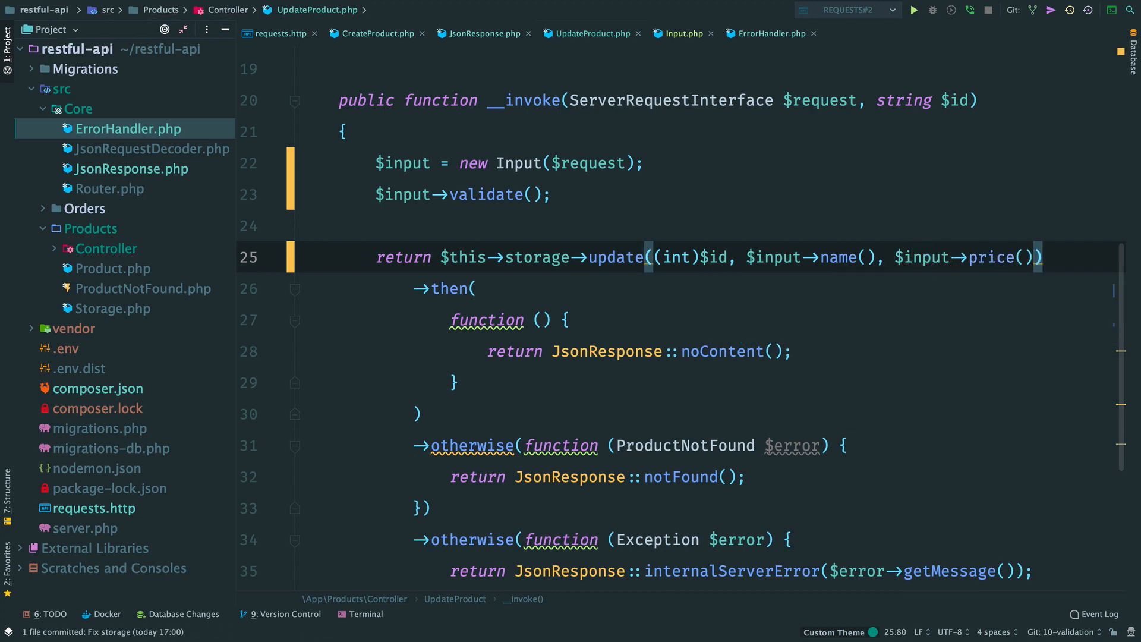
Set the PUT request's price to "test" and send it, getting a 400 Bad Request.
left_click(280, 34)
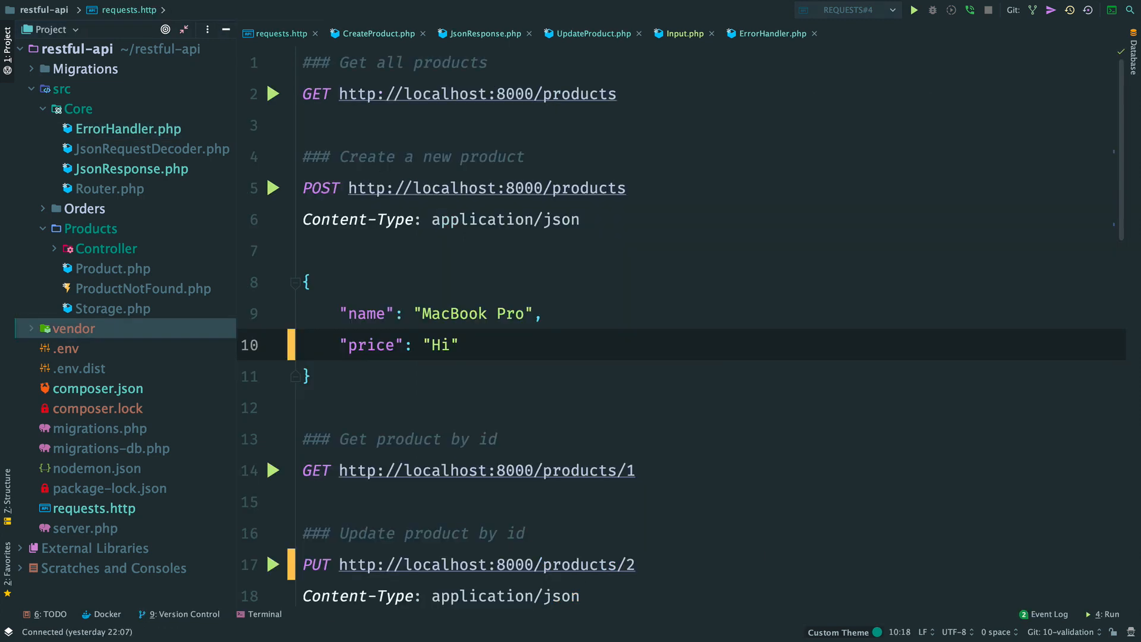
scroll("down", 3)
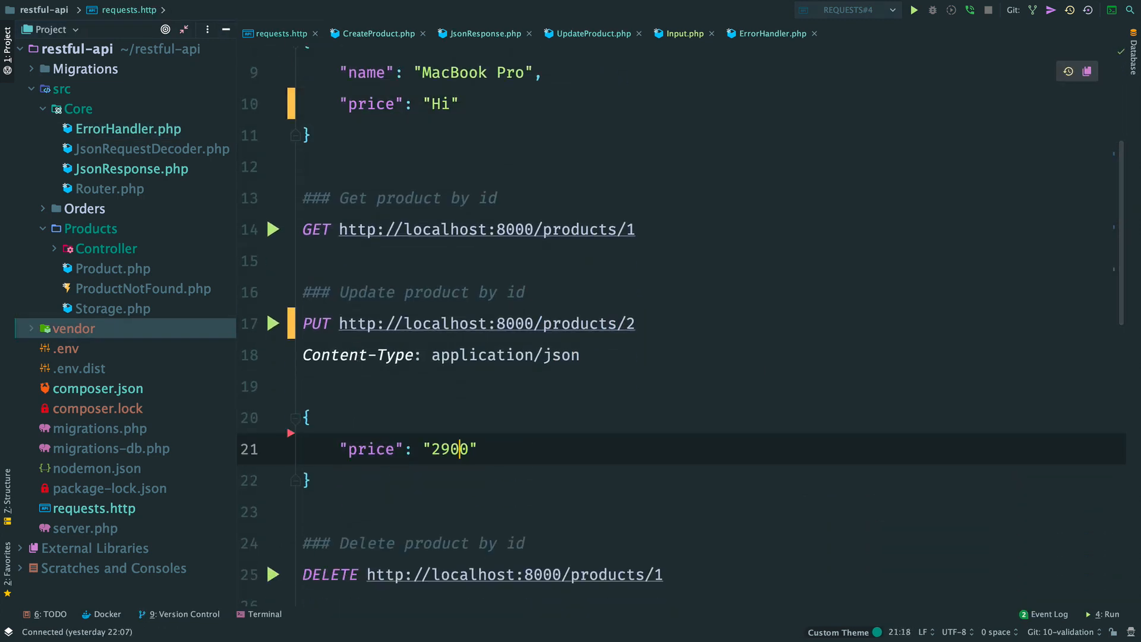
type("t")
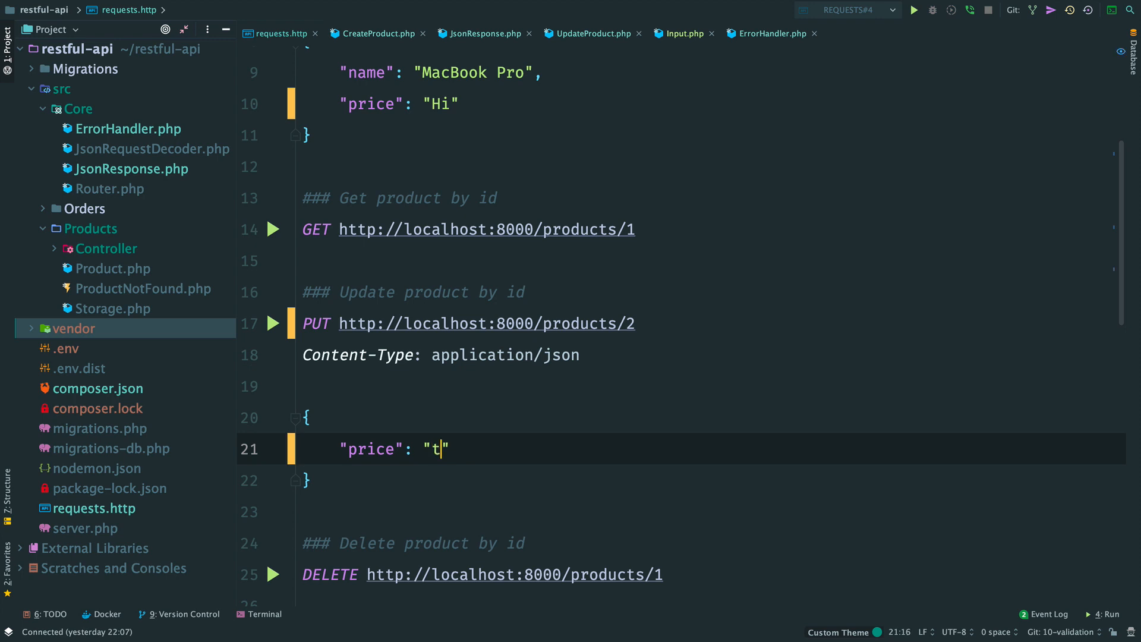
type("est")
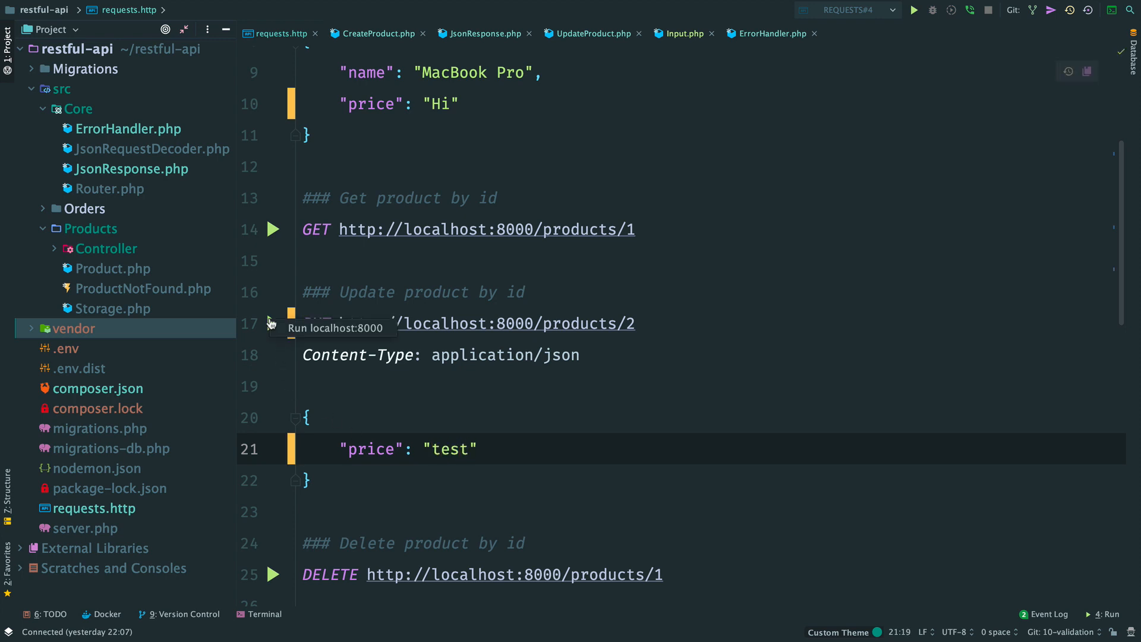
left_click(273, 323)
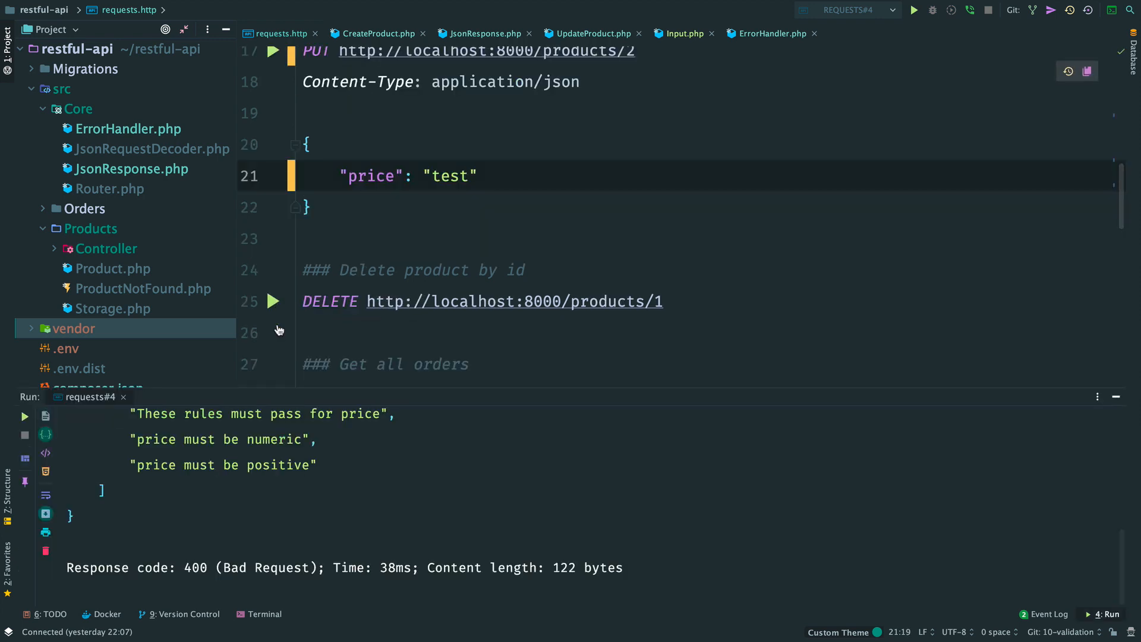